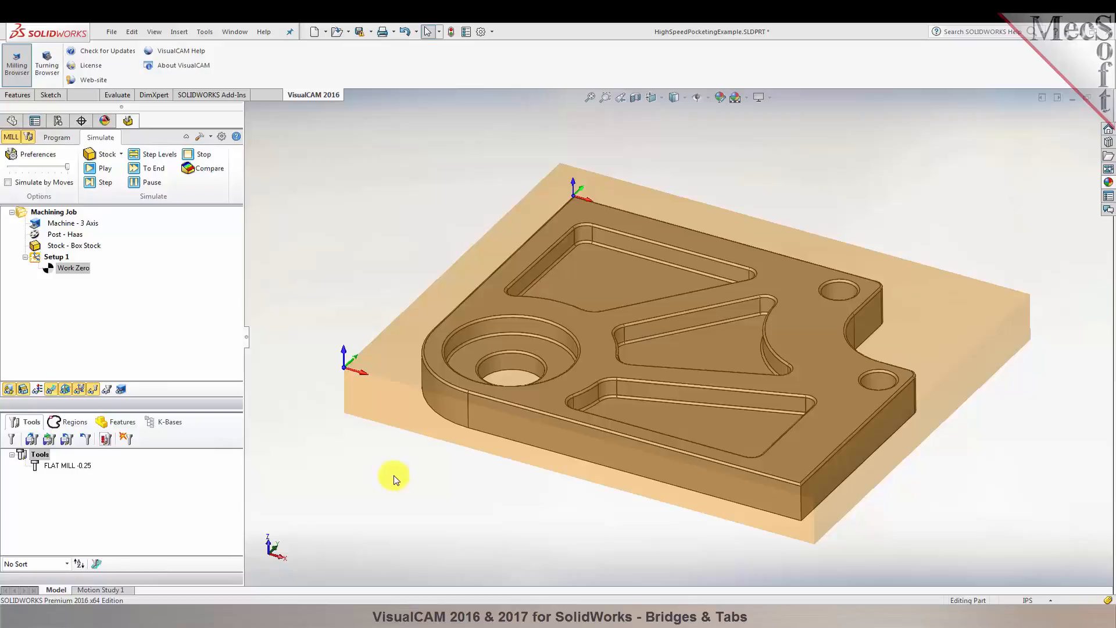
pyautogui.moveTo(641, 273)
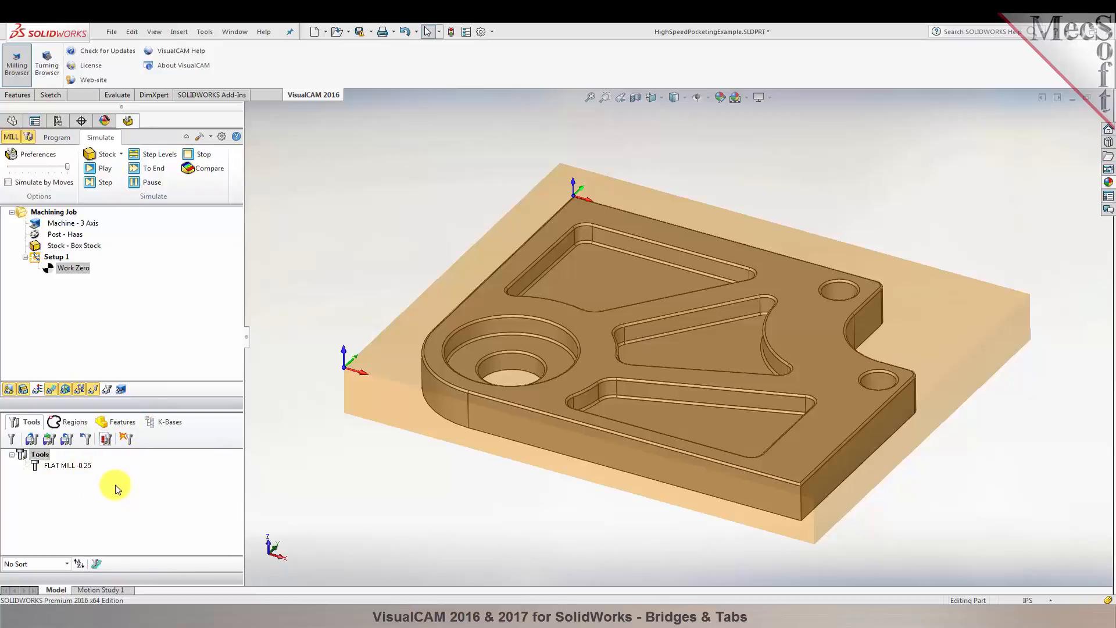
pyautogui.moveTo(75, 254)
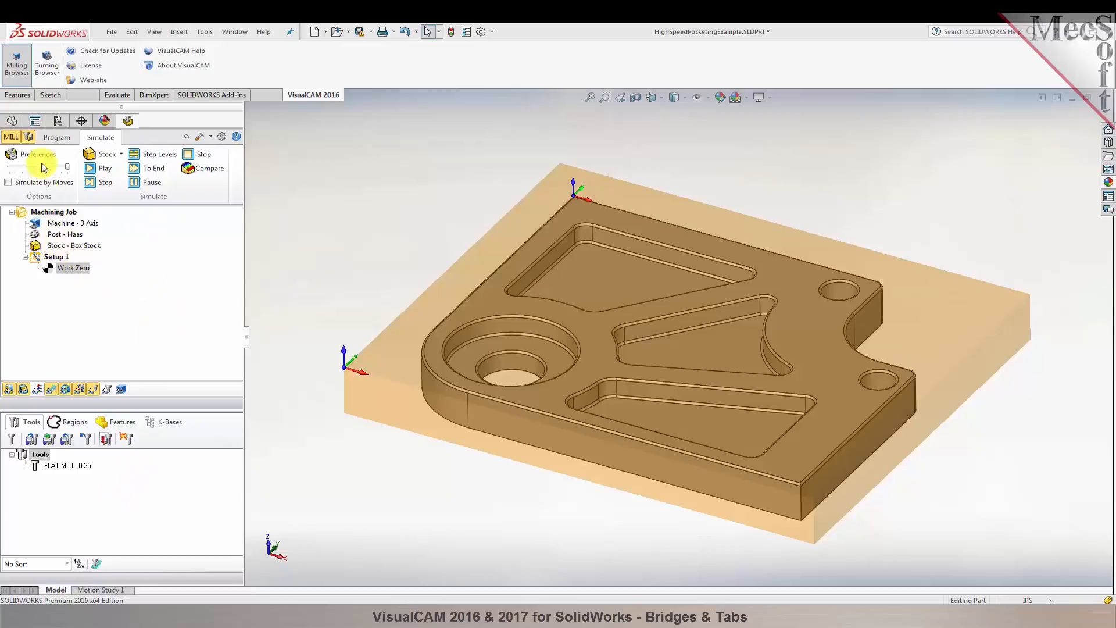
# Switch to the Program tab and review the Box Stock, Setup 1 and Work Zero items.
pyautogui.click(57, 137)
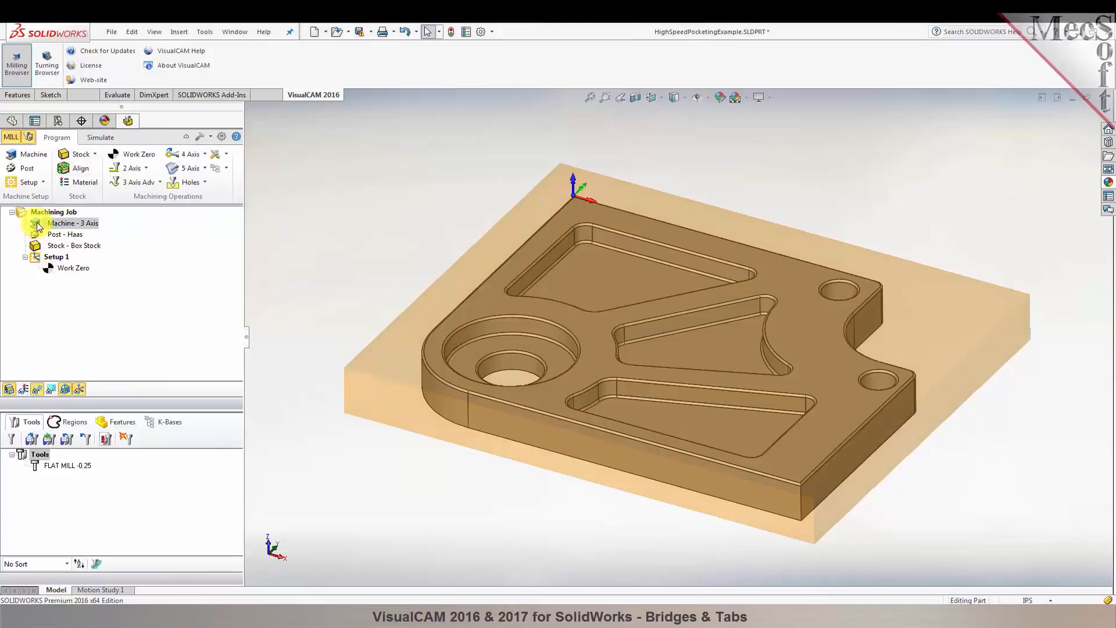
pyautogui.click(73, 245)
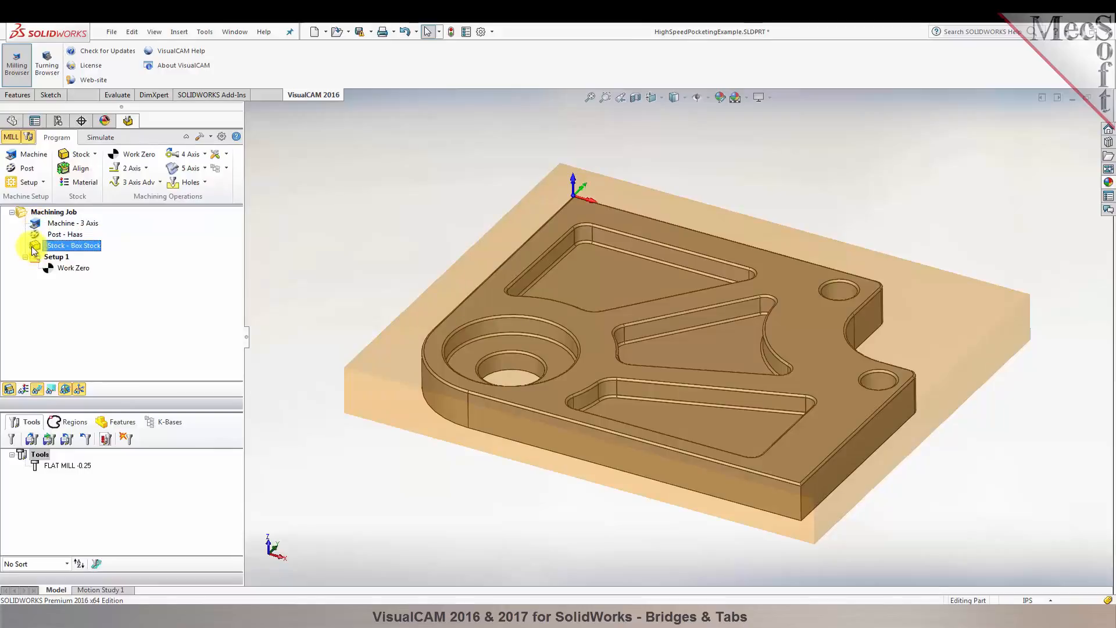
pyautogui.click(56, 256)
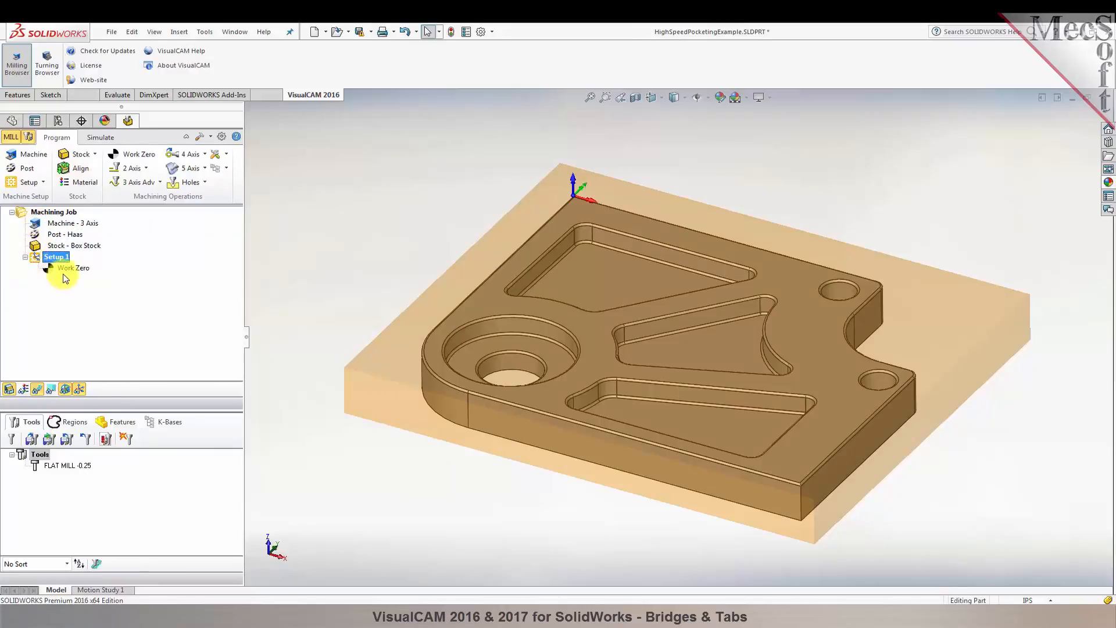
pyautogui.click(73, 268)
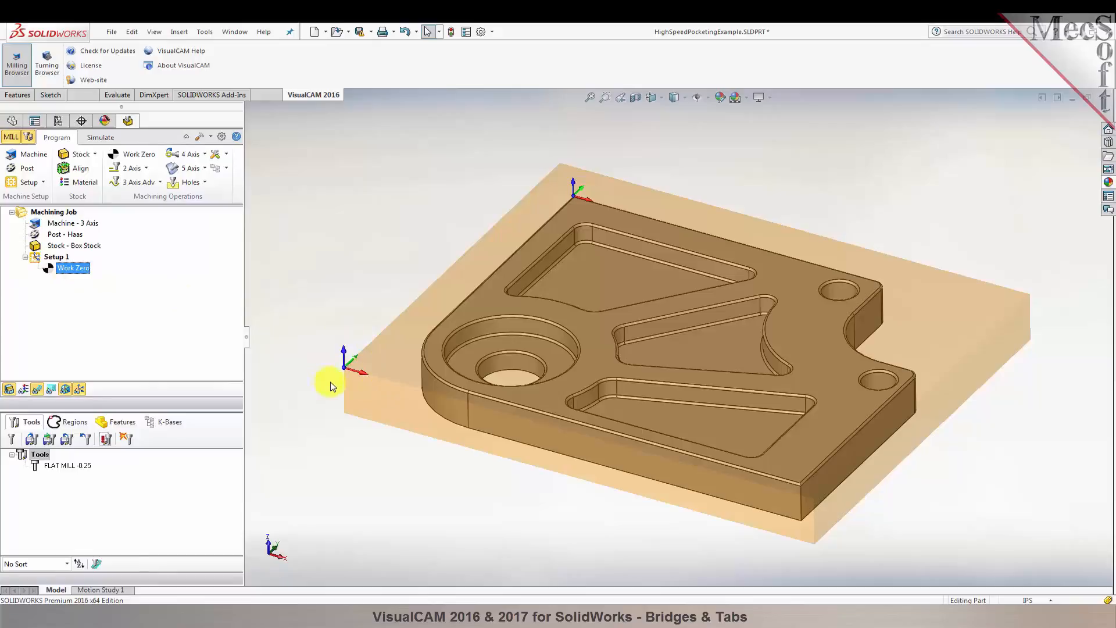
pyautogui.moveTo(171, 354)
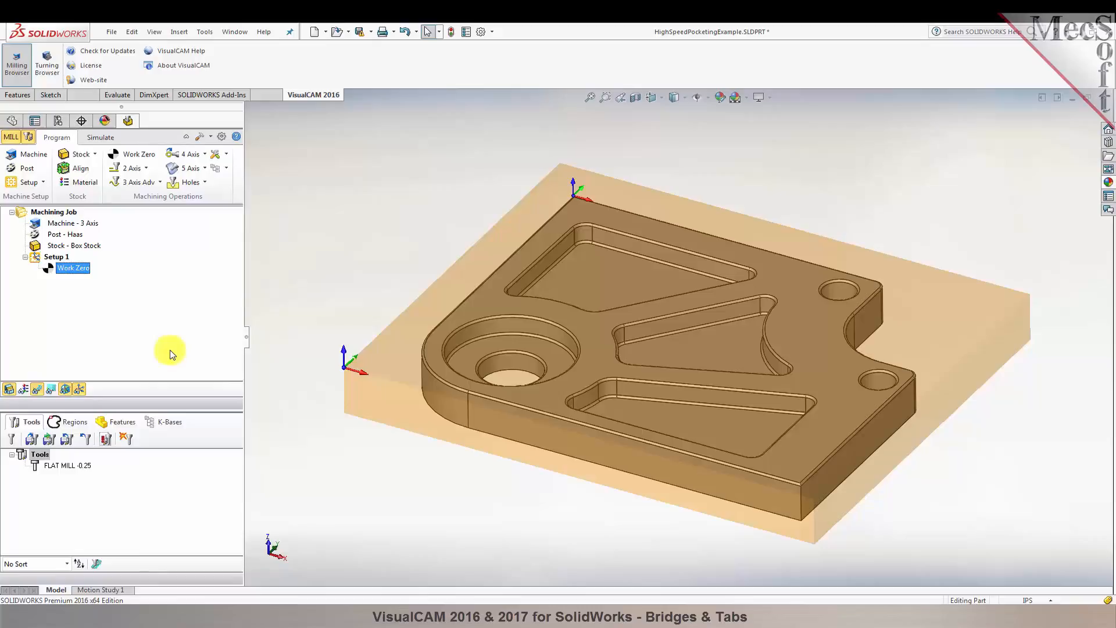
pyautogui.moveTo(484, 517)
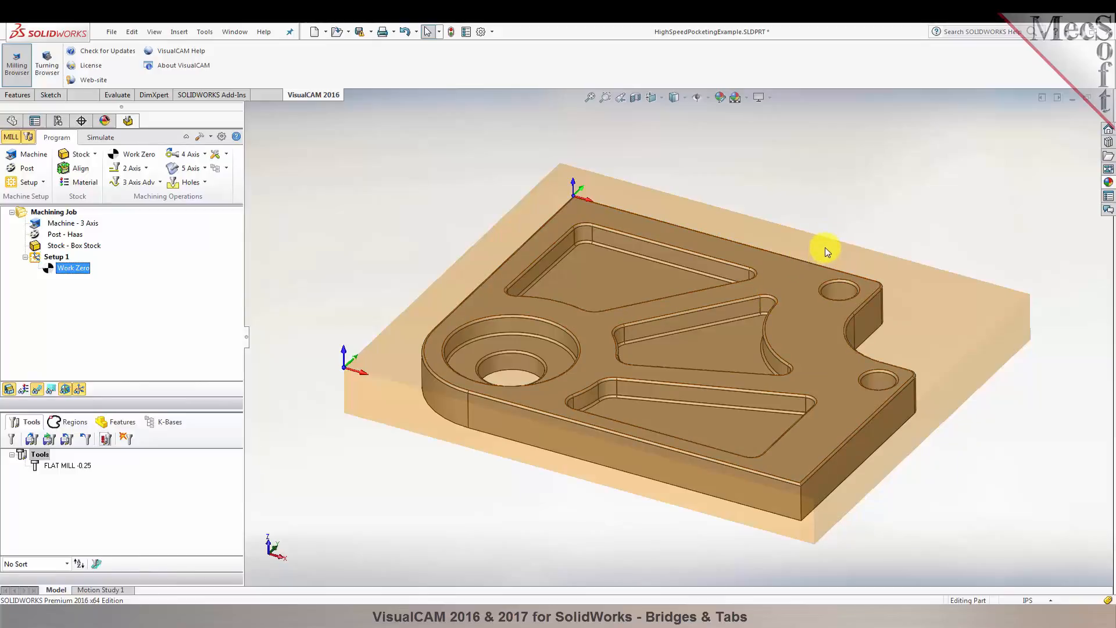
pyautogui.moveTo(823, 254)
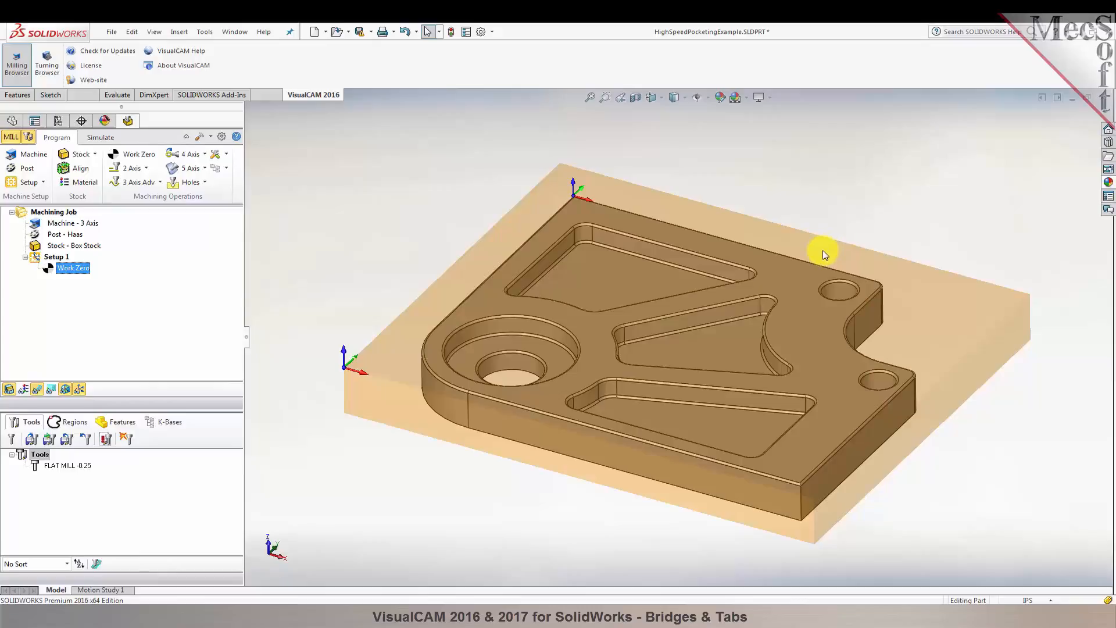
pyautogui.moveTo(655, 206)
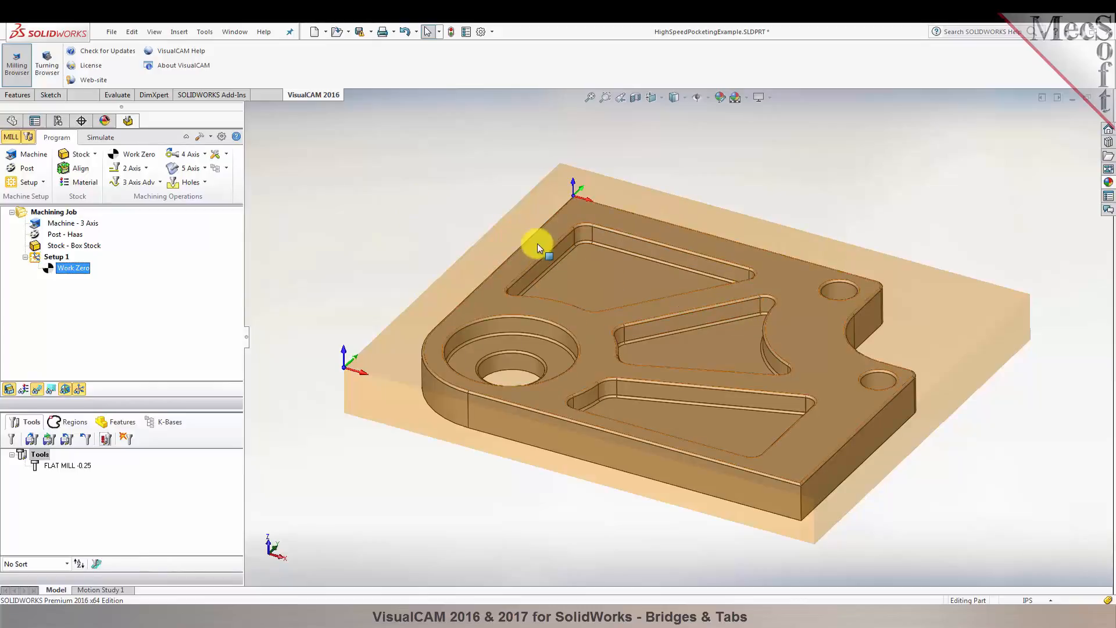
pyautogui.moveTo(495, 276)
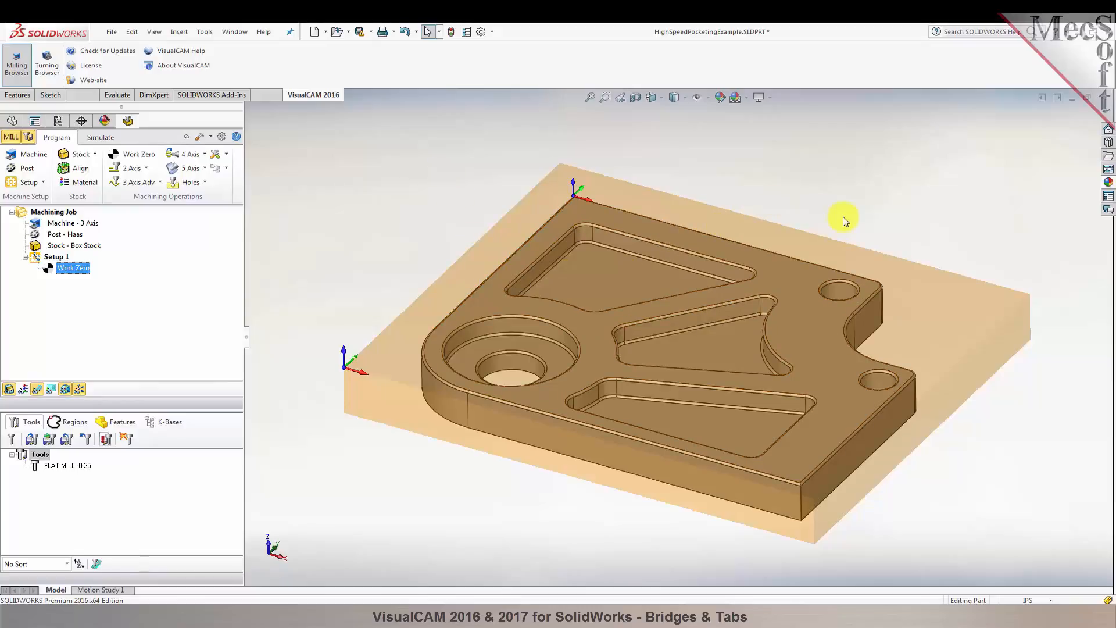
pyautogui.moveTo(734, 238)
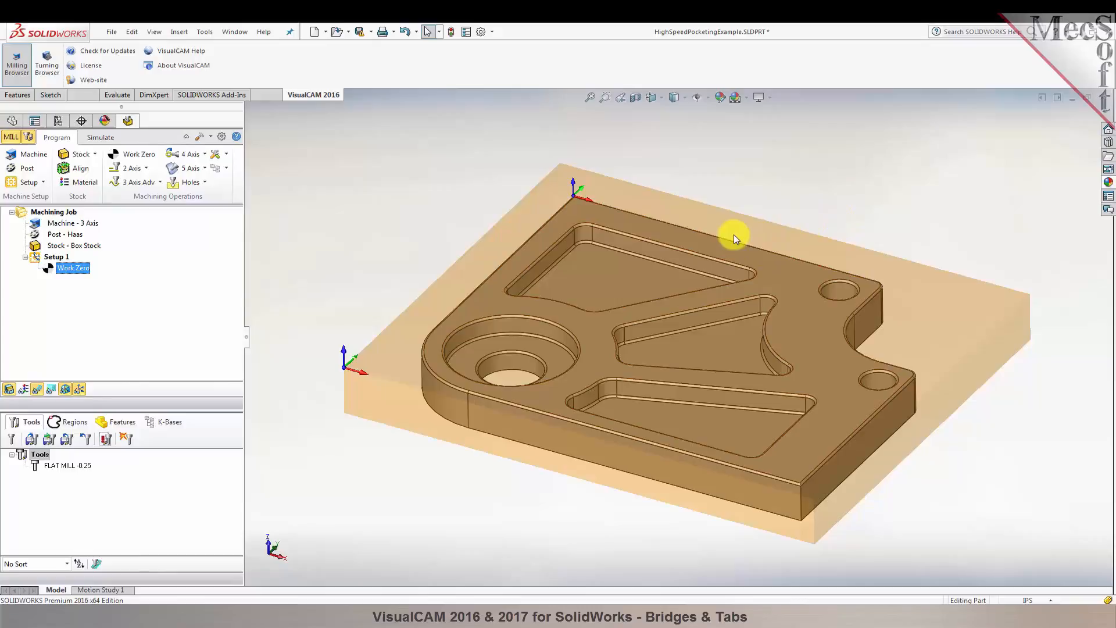
pyautogui.moveTo(769, 232)
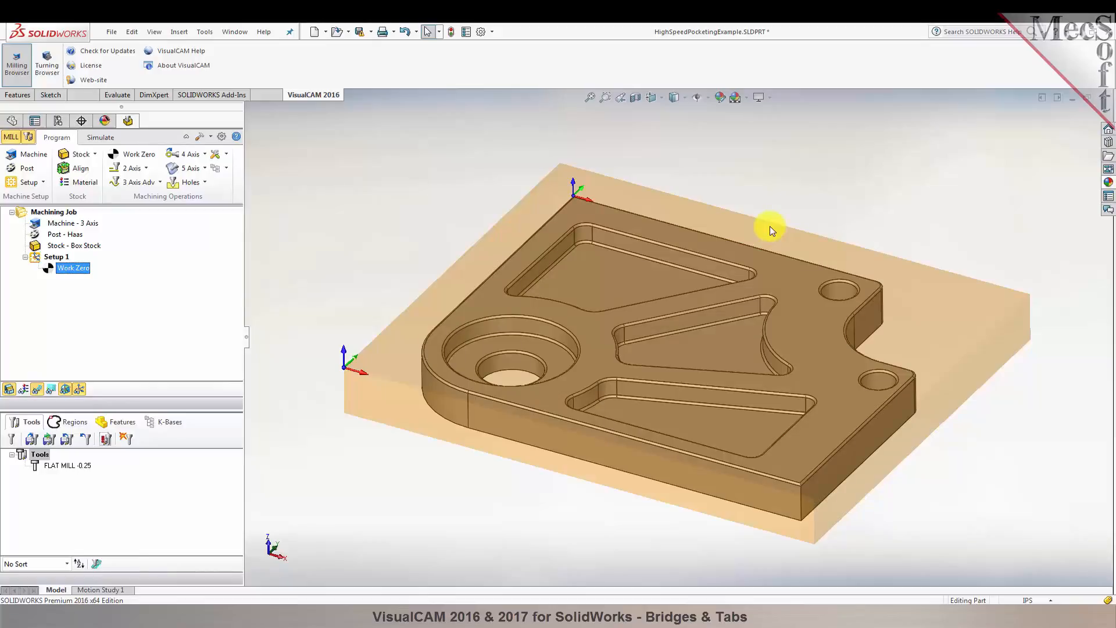
pyautogui.moveTo(56, 294)
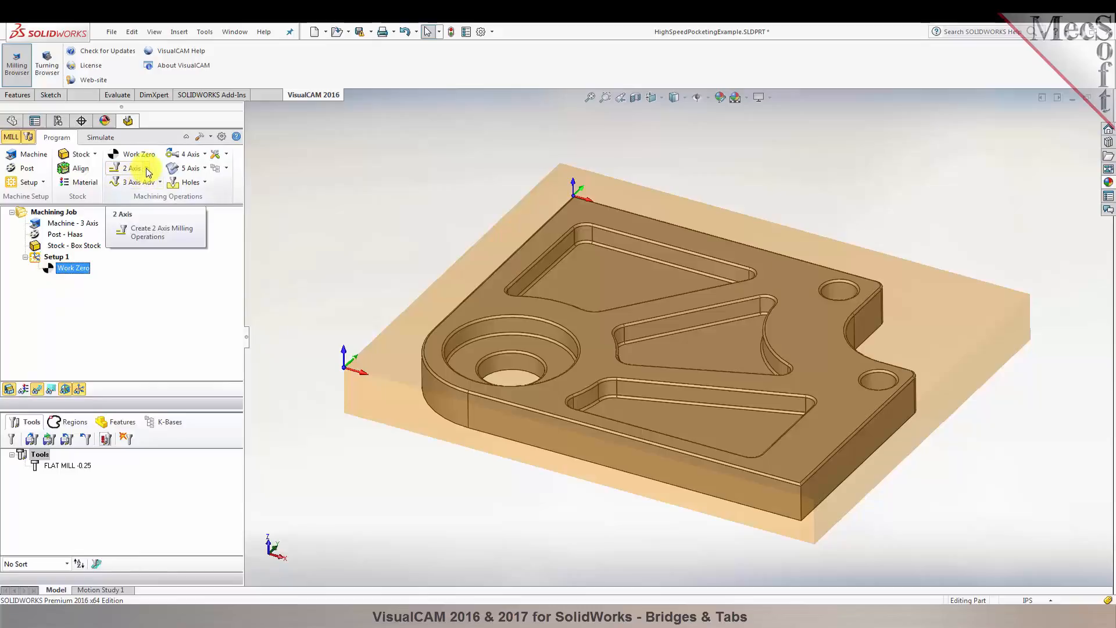
# Create a new Profiling operation from the 2 Axis menu.
pyautogui.click(131, 168)
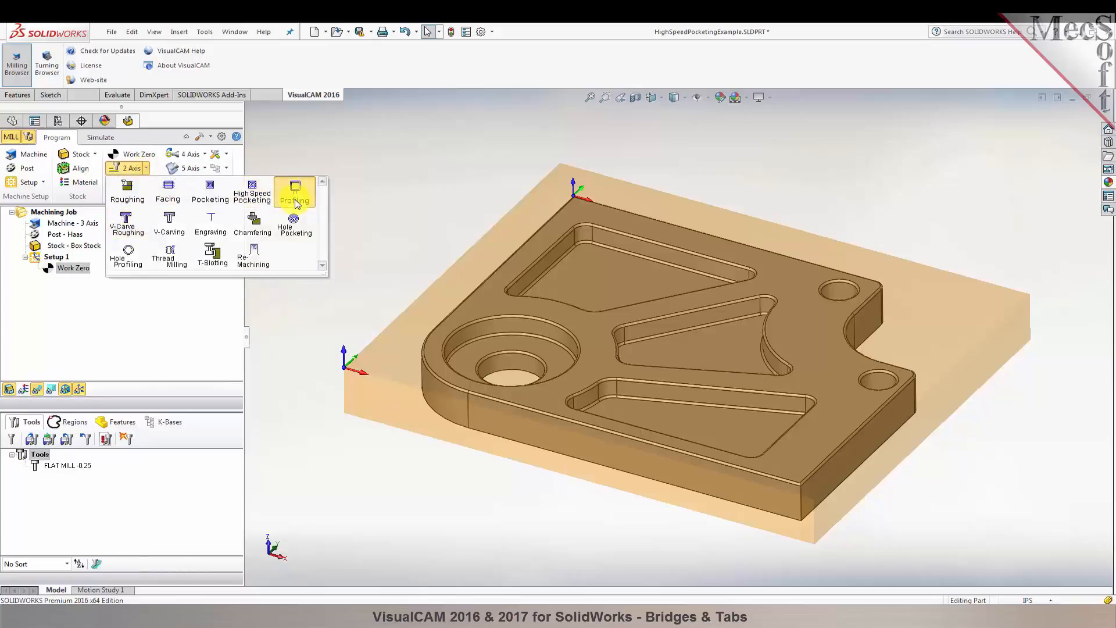
pyautogui.click(295, 192)
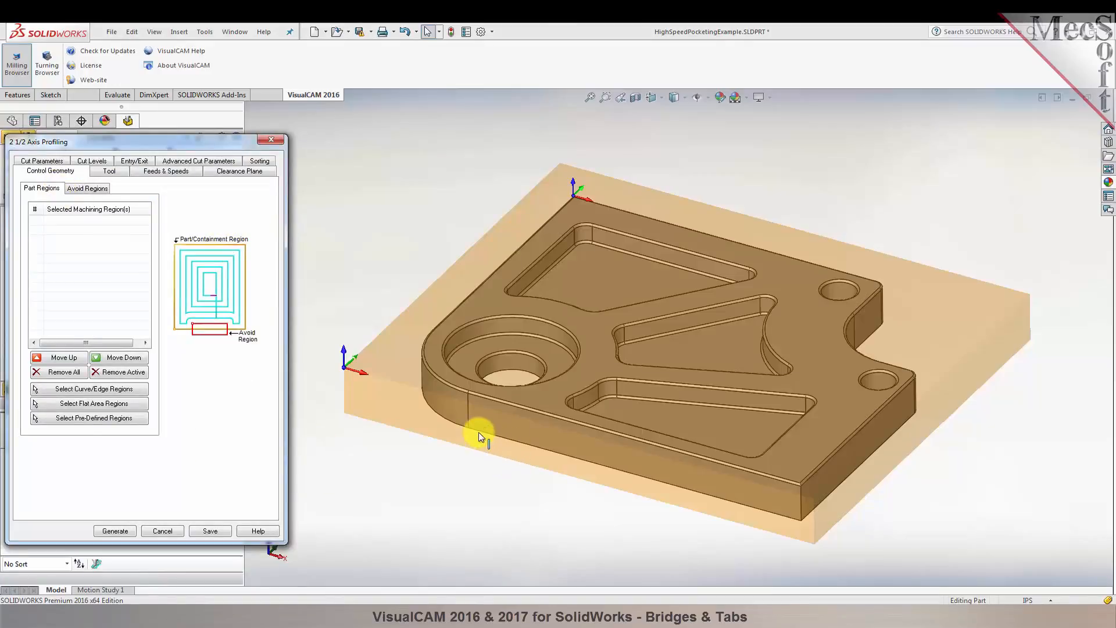
pyautogui.moveTo(662, 213)
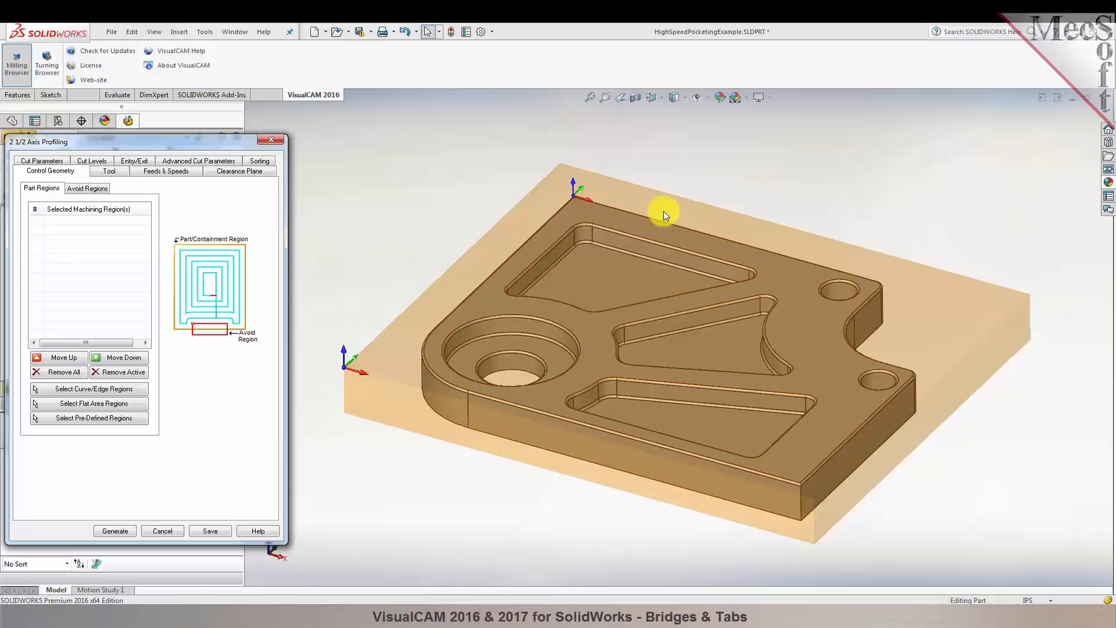
pyautogui.moveTo(89, 388)
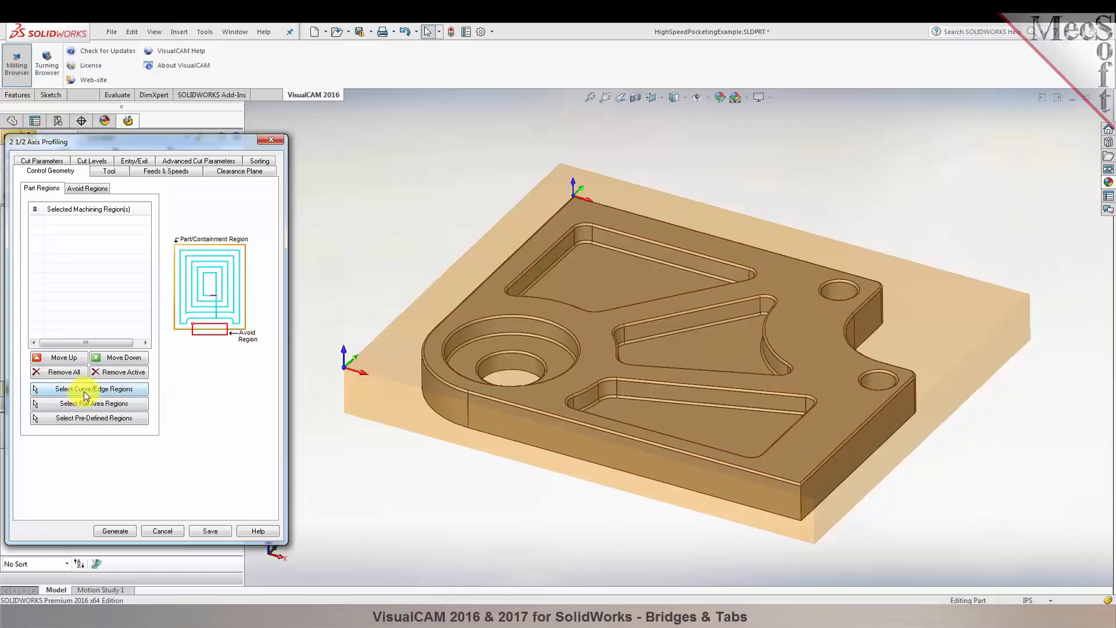
# Select the loop from the bottom outer edge as the machining region and accept it.
pyautogui.click(88, 389)
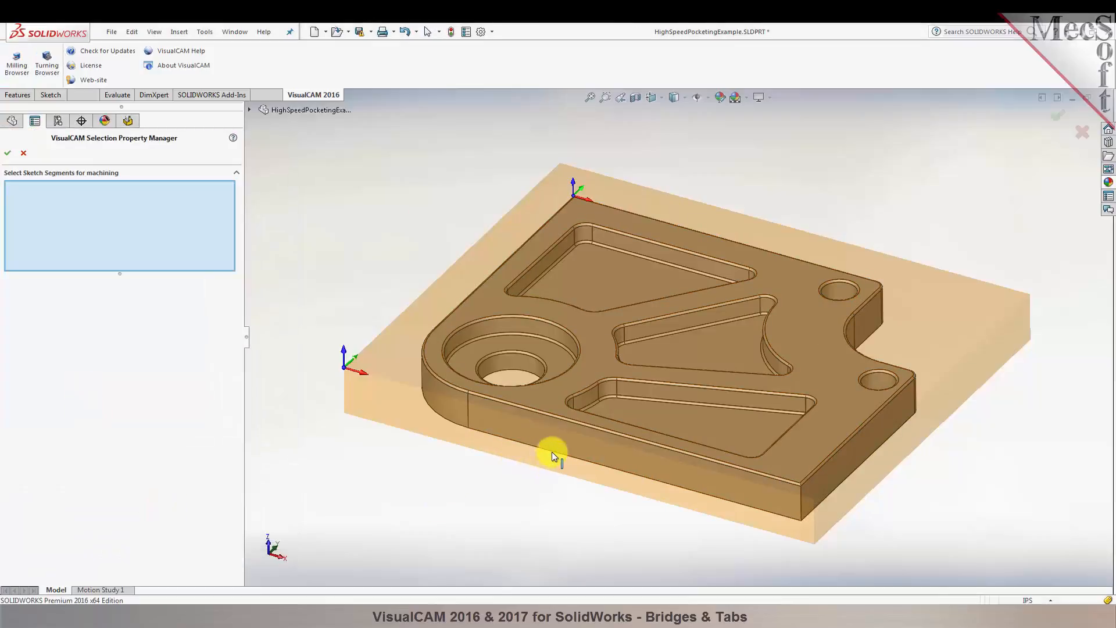
pyautogui.rightClick(556, 455)
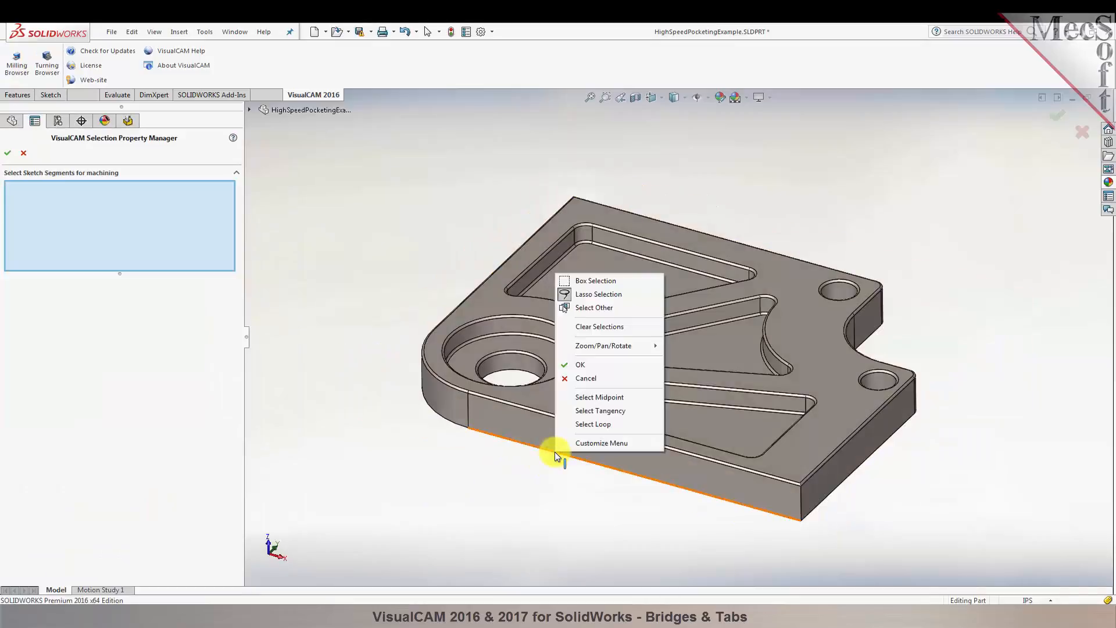
pyautogui.moveTo(607, 424)
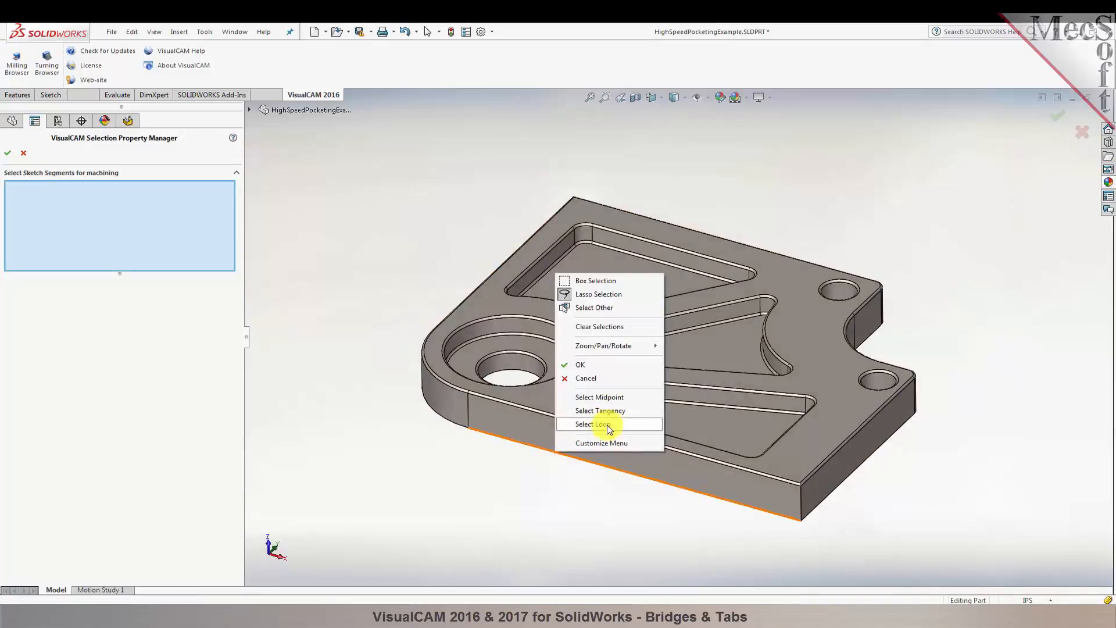
pyautogui.click(593, 424)
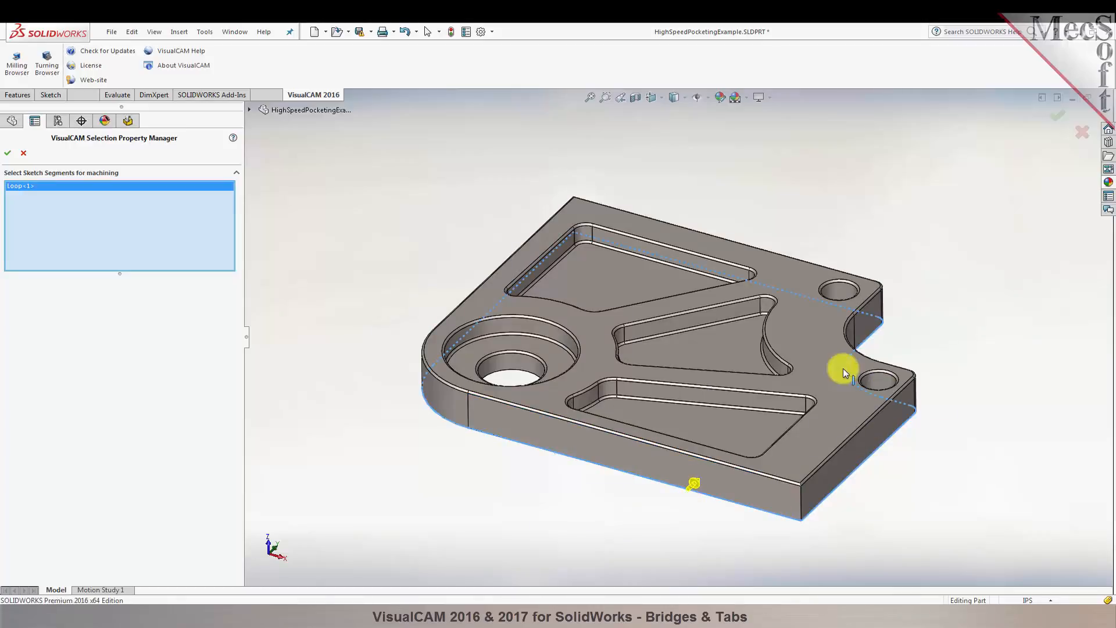
pyautogui.moveTo(181, 233)
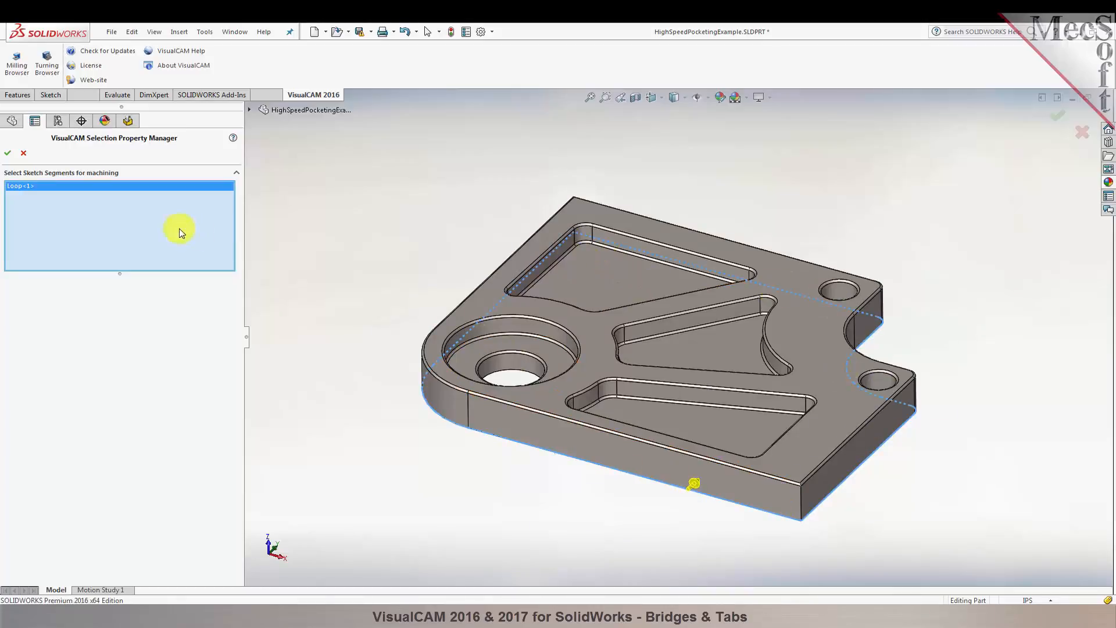
pyautogui.click(7, 153)
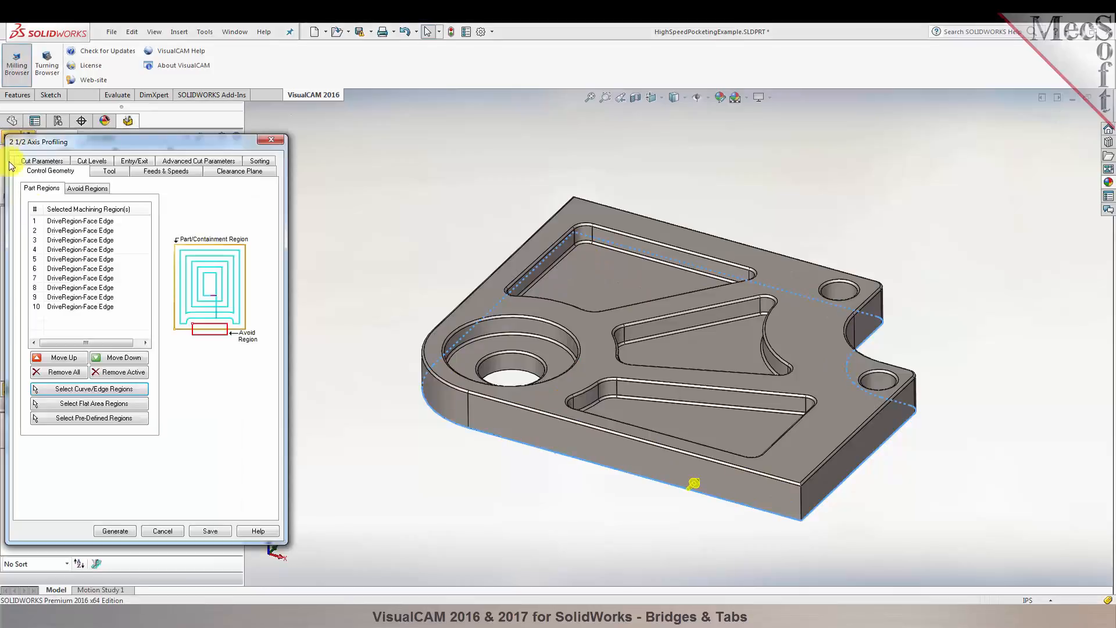
# Highlight three drive regions in the Part Regions list to see their edges.
pyautogui.click(80, 221)
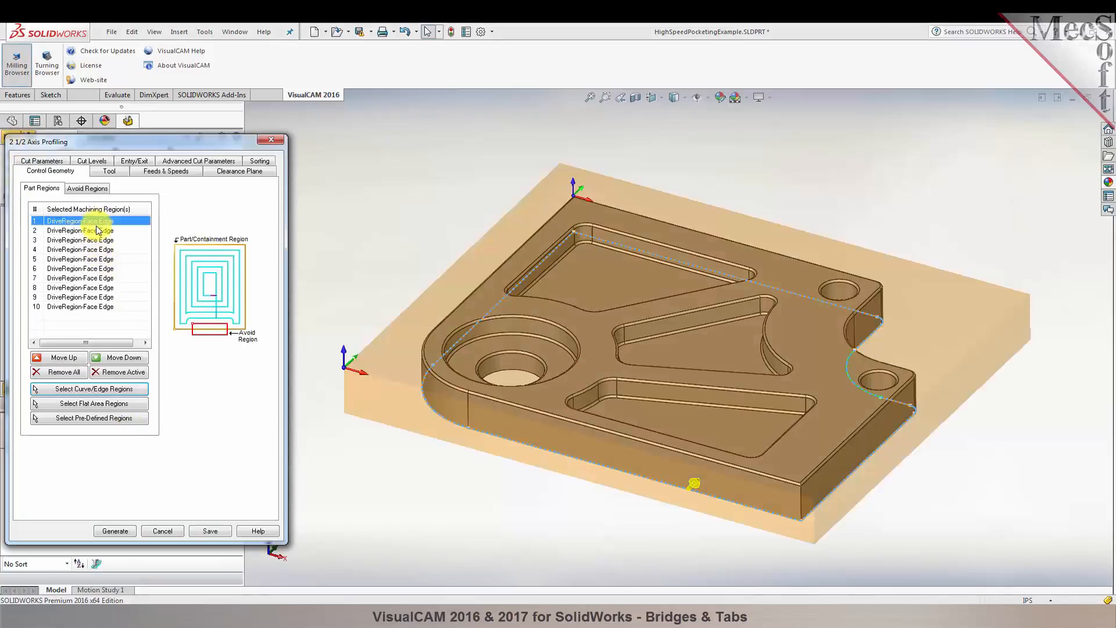
pyautogui.click(80, 240)
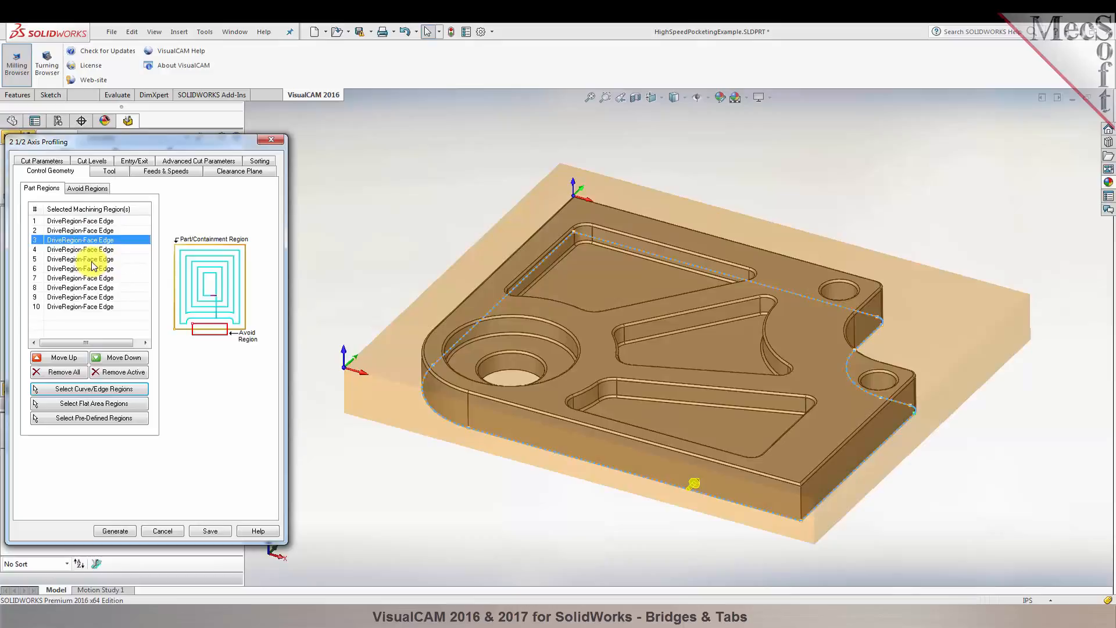
pyautogui.click(80, 258)
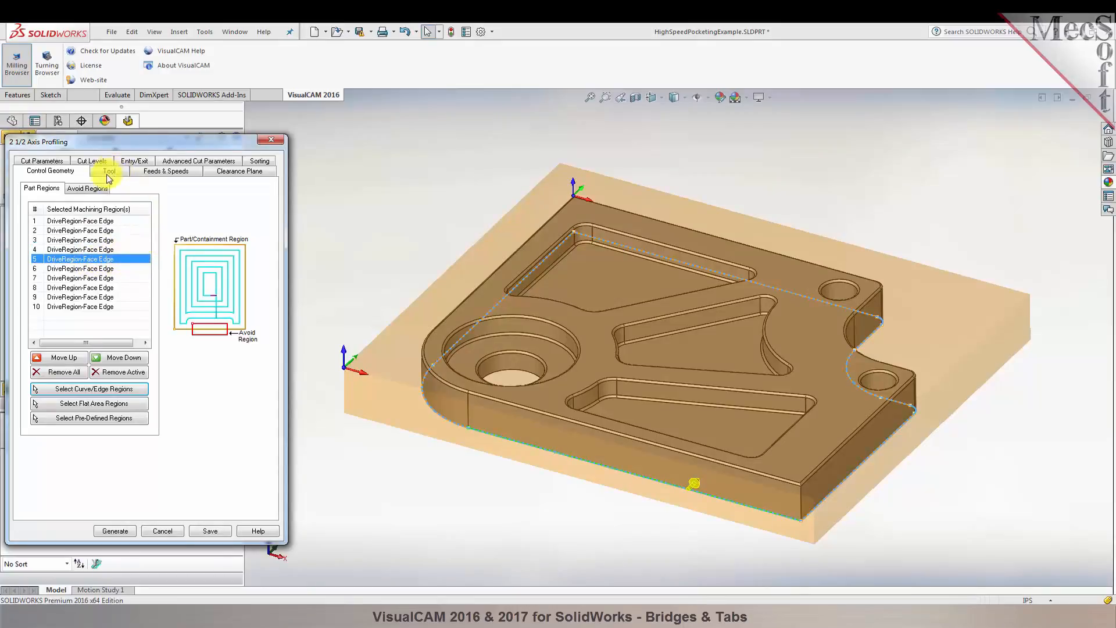
# Review the 0.25 flat mill tool, the feeds and speeds, and the clearance plane settings.
pyautogui.click(108, 171)
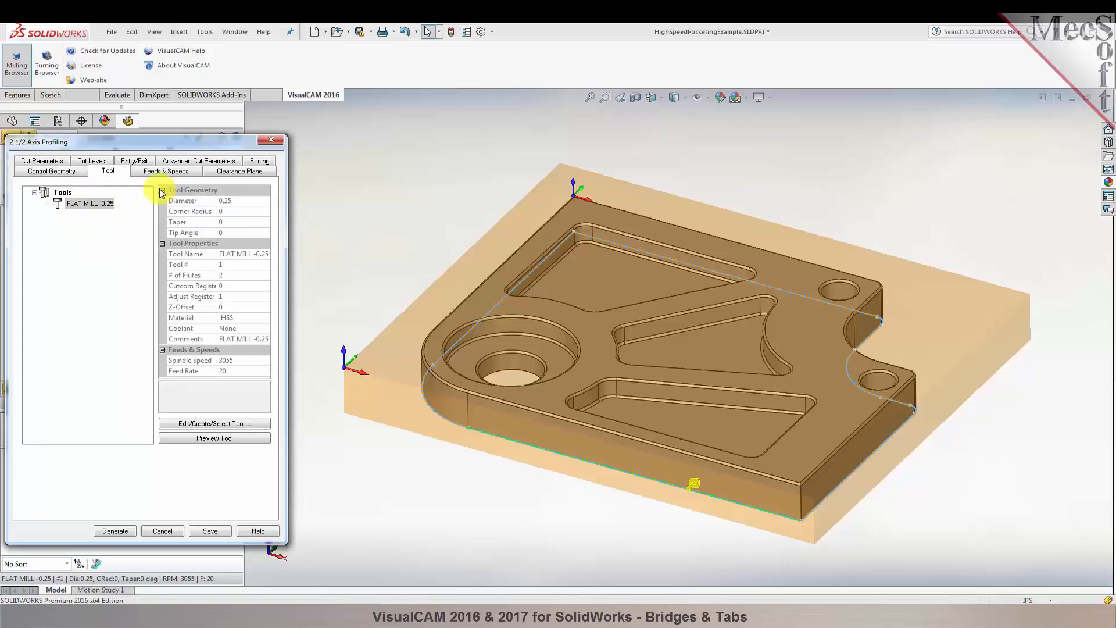
pyautogui.click(165, 170)
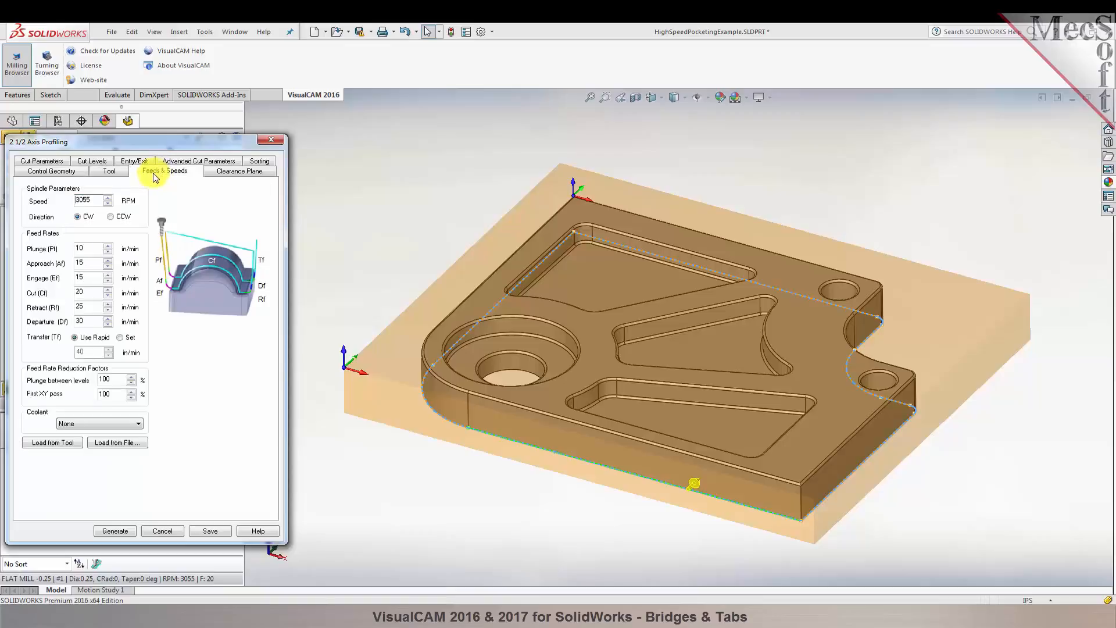
pyautogui.click(238, 171)
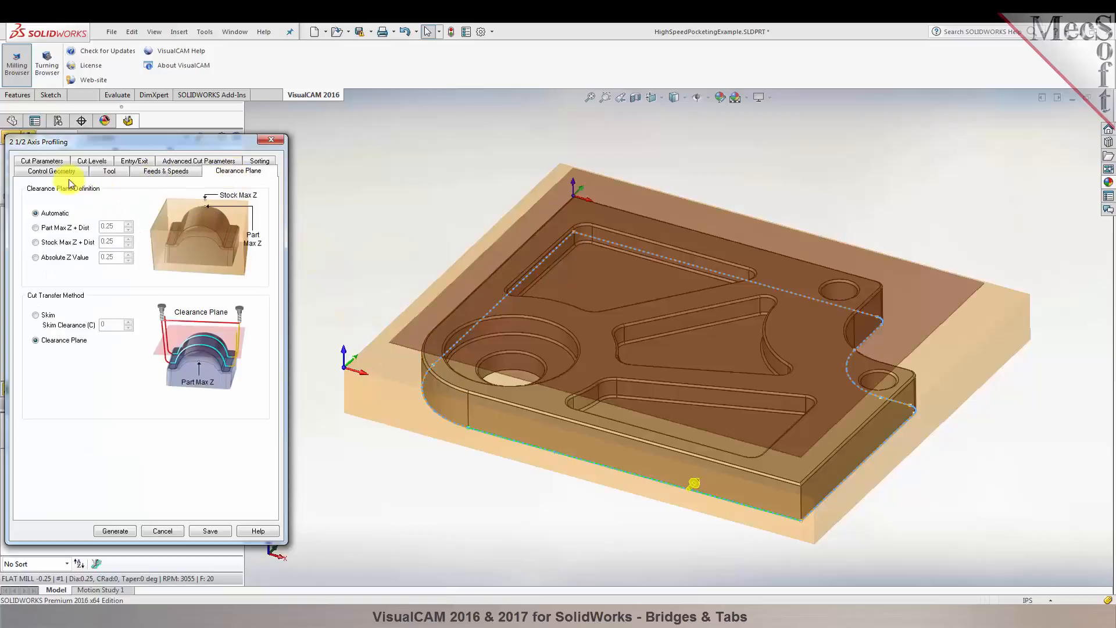
# Set the cut direction to Mixed and cut outside closed curves, with the side determined from the 3D model.
pyautogui.click(40, 171)
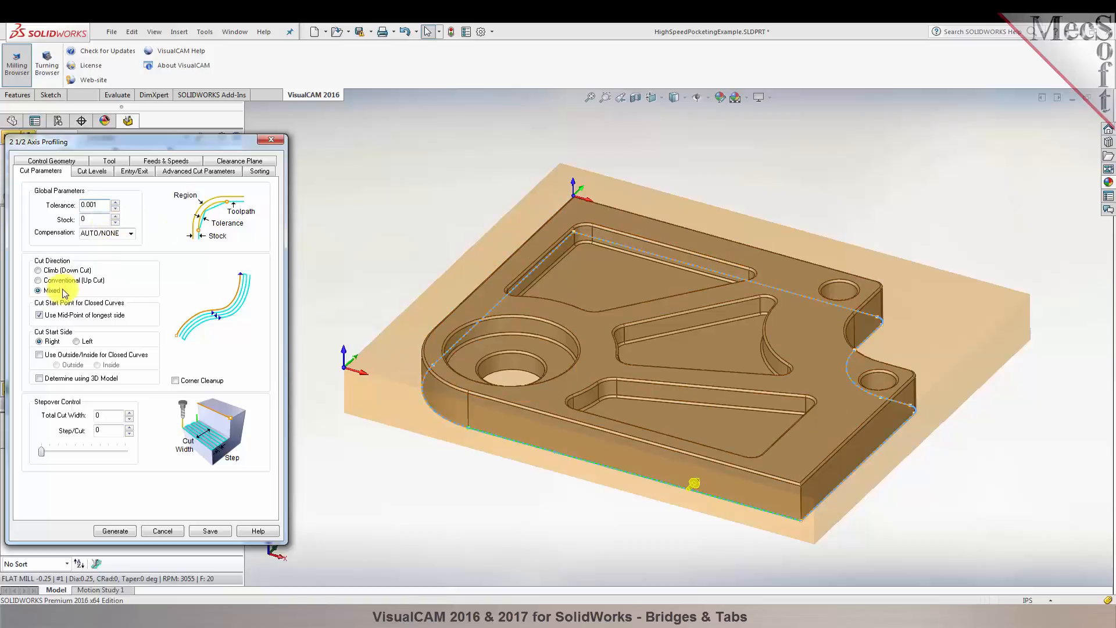
pyautogui.click(39, 280)
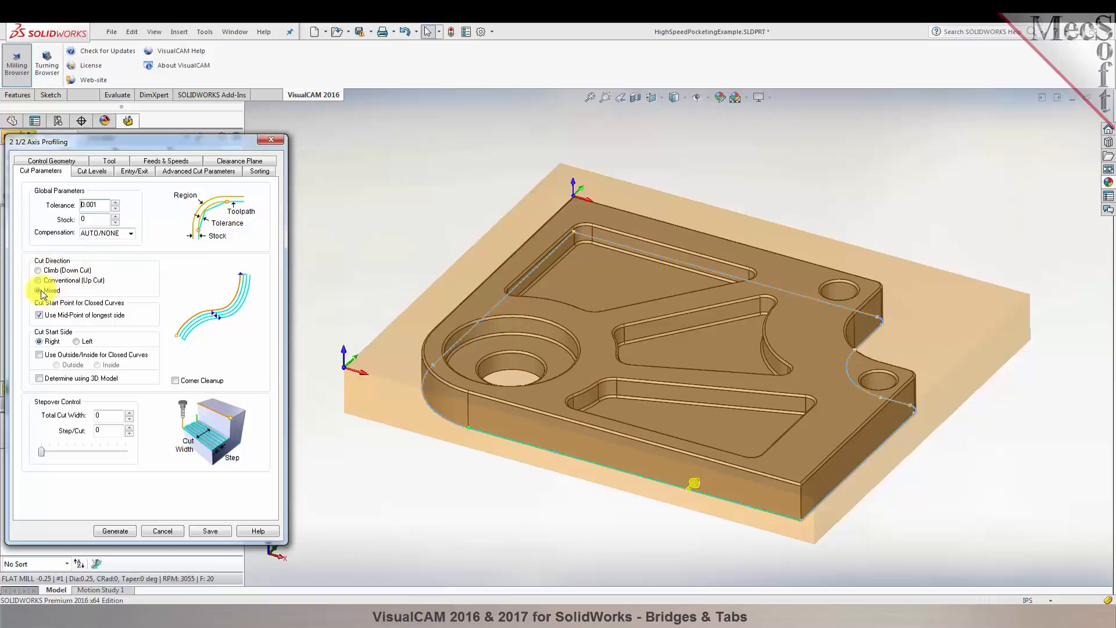
pyautogui.click(38, 291)
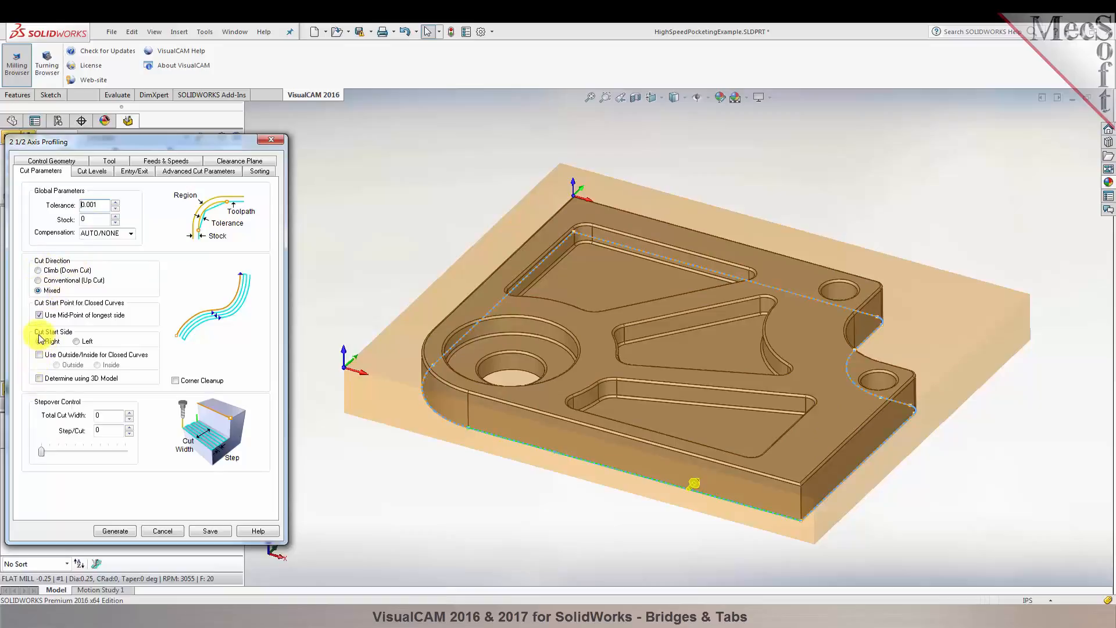
pyautogui.click(41, 341)
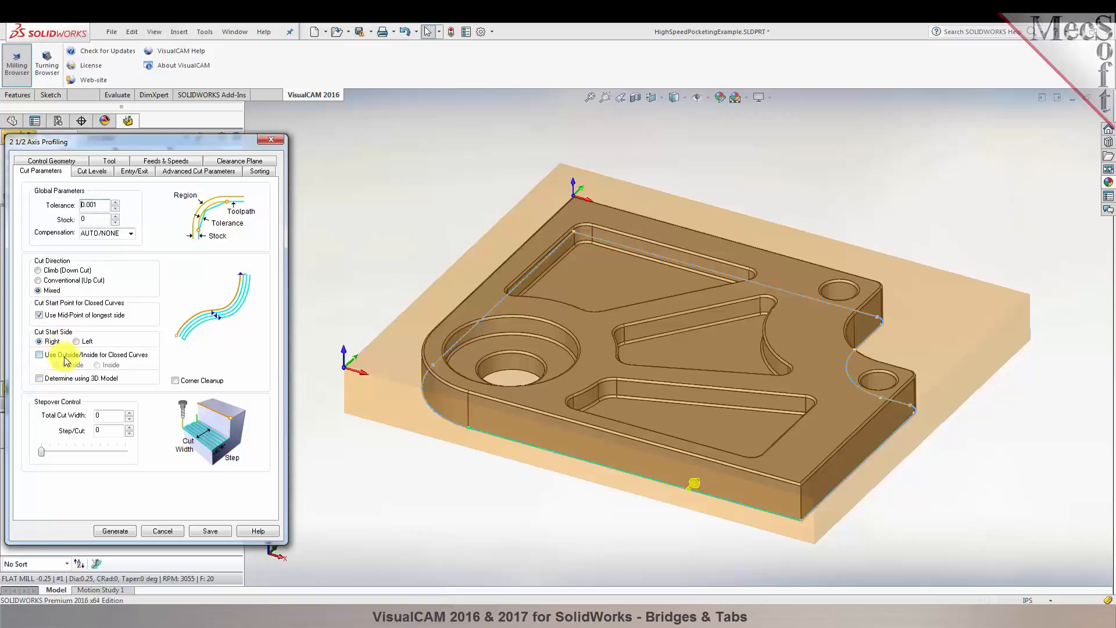
pyautogui.click(39, 355)
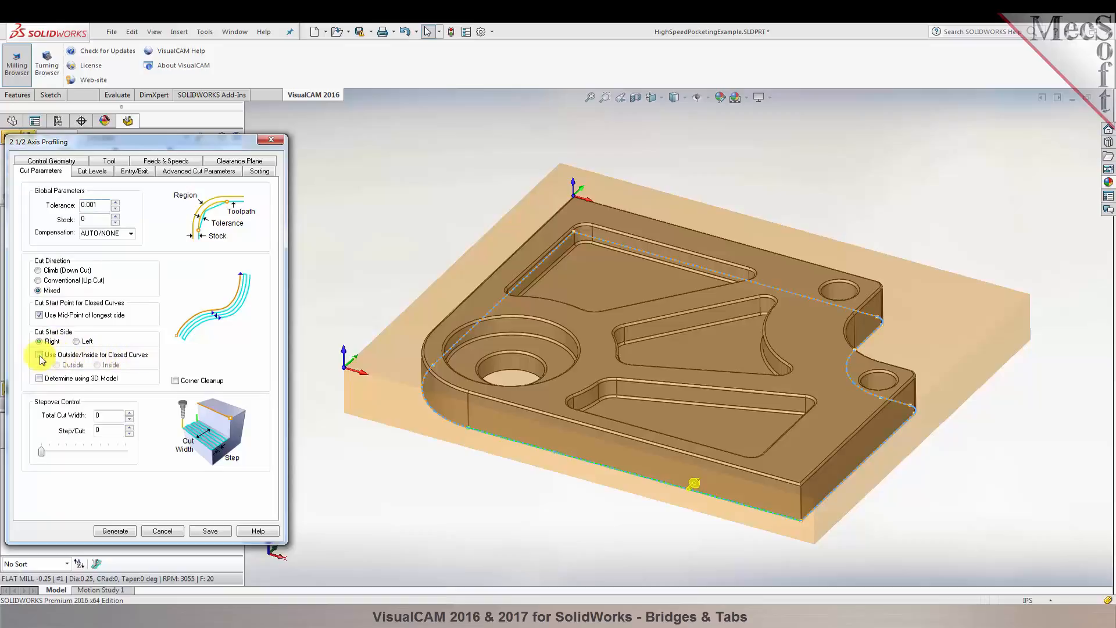
pyautogui.click(39, 355)
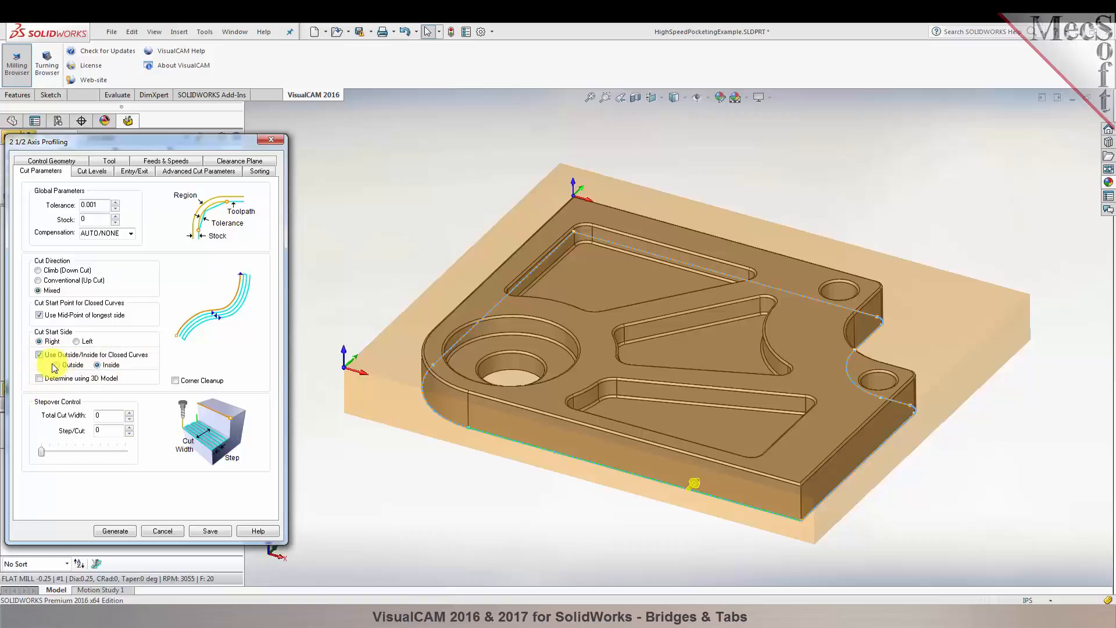
pyautogui.click(57, 365)
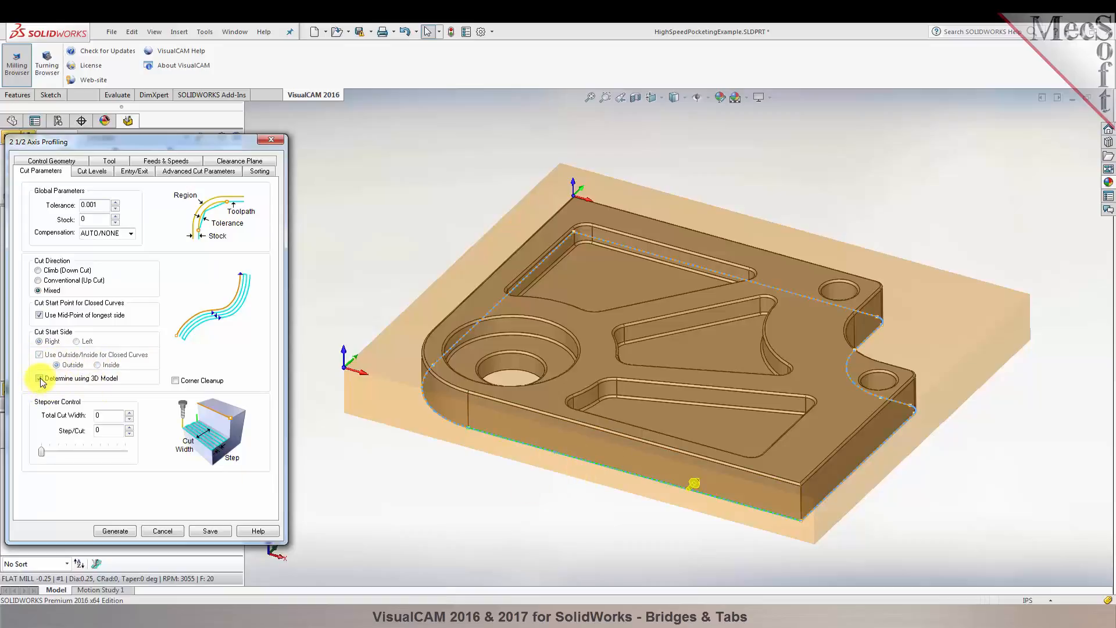
pyautogui.click(40, 378)
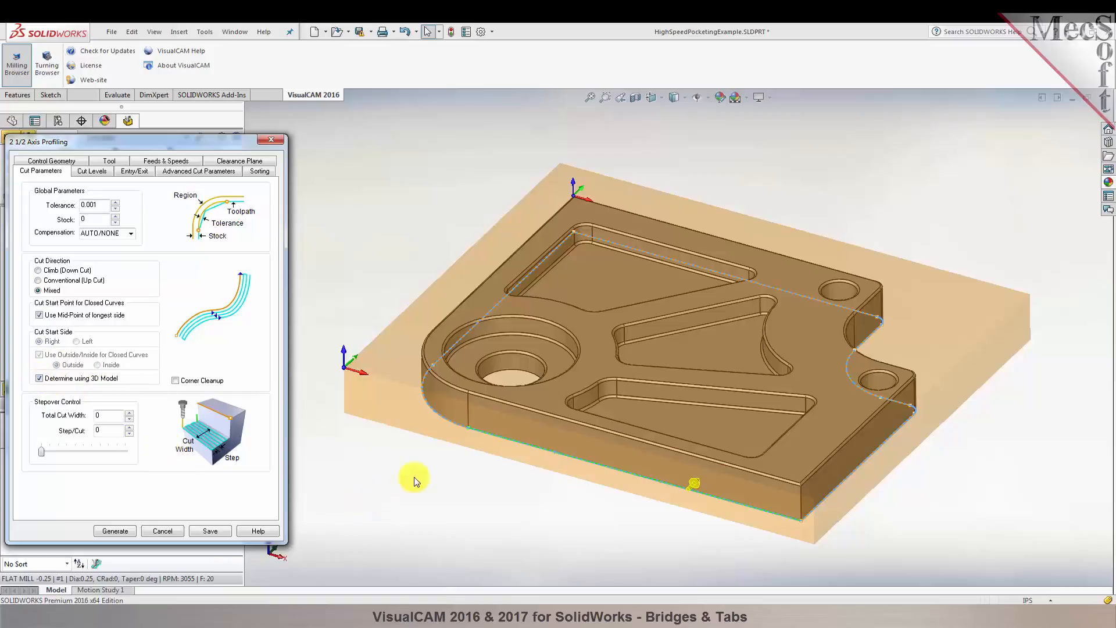
pyautogui.moveTo(468, 233)
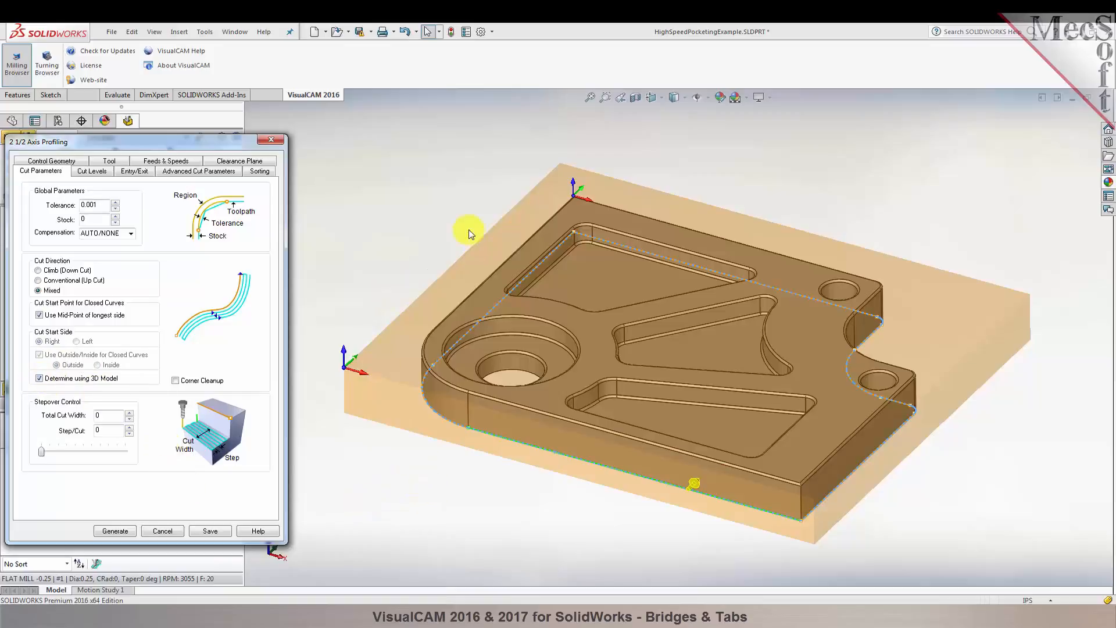
pyautogui.moveTo(400, 340)
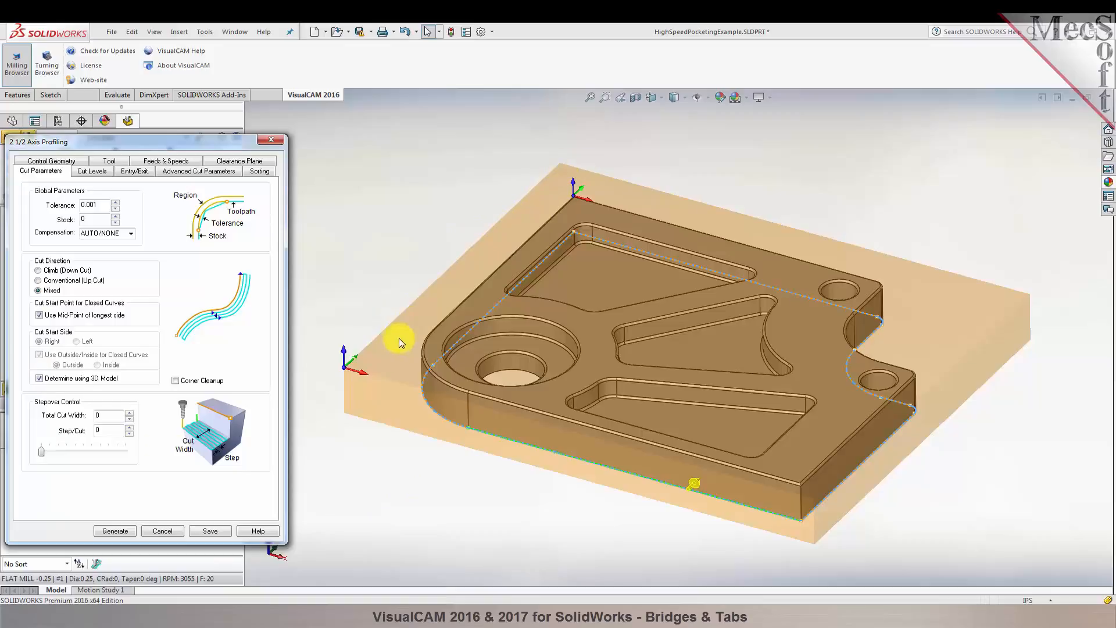
pyautogui.moveTo(518, 226)
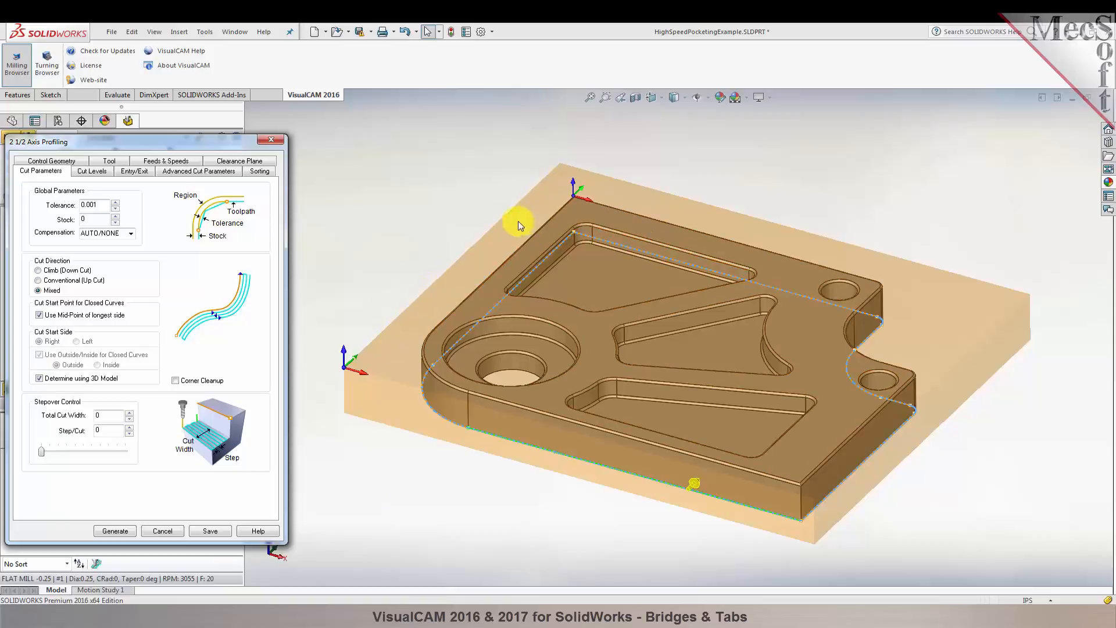
pyautogui.moveTo(292, 311)
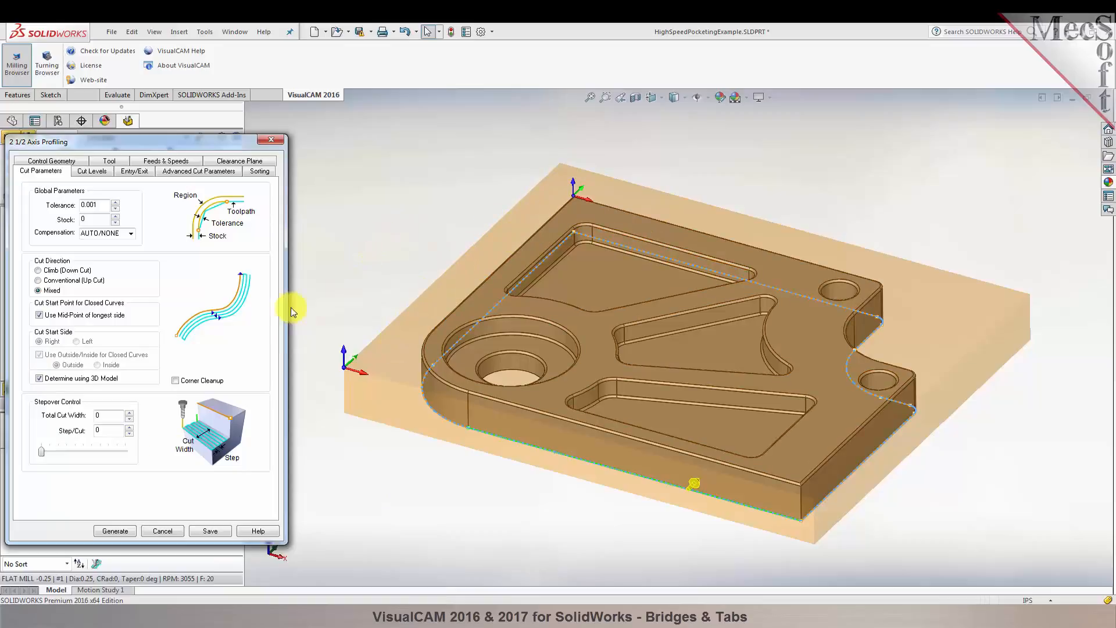
pyautogui.moveTo(69, 435)
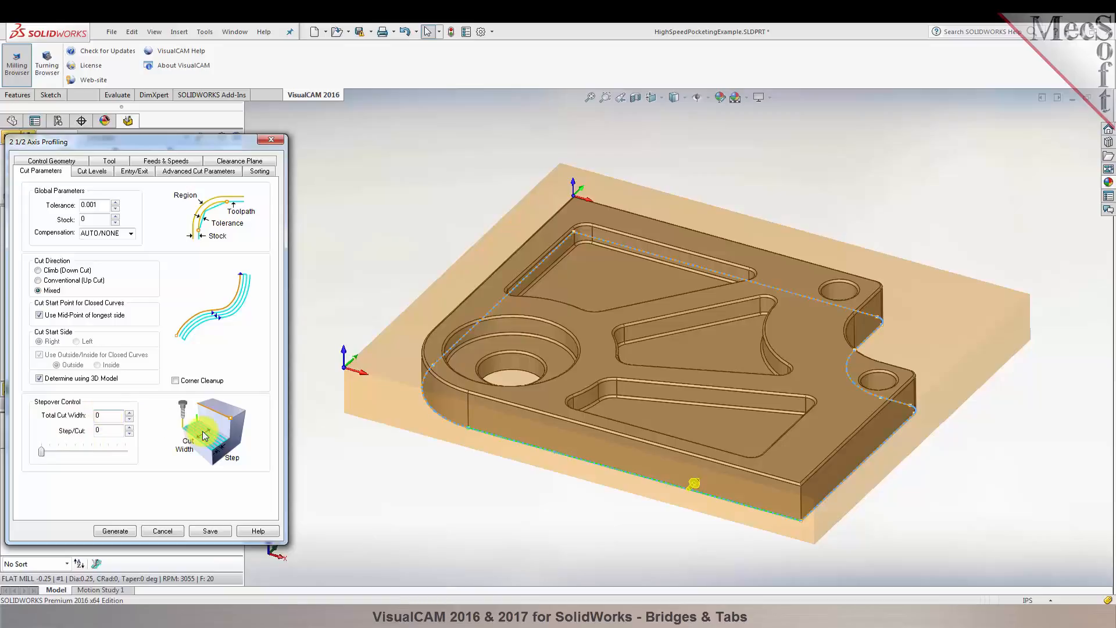
pyautogui.moveTo(225, 445)
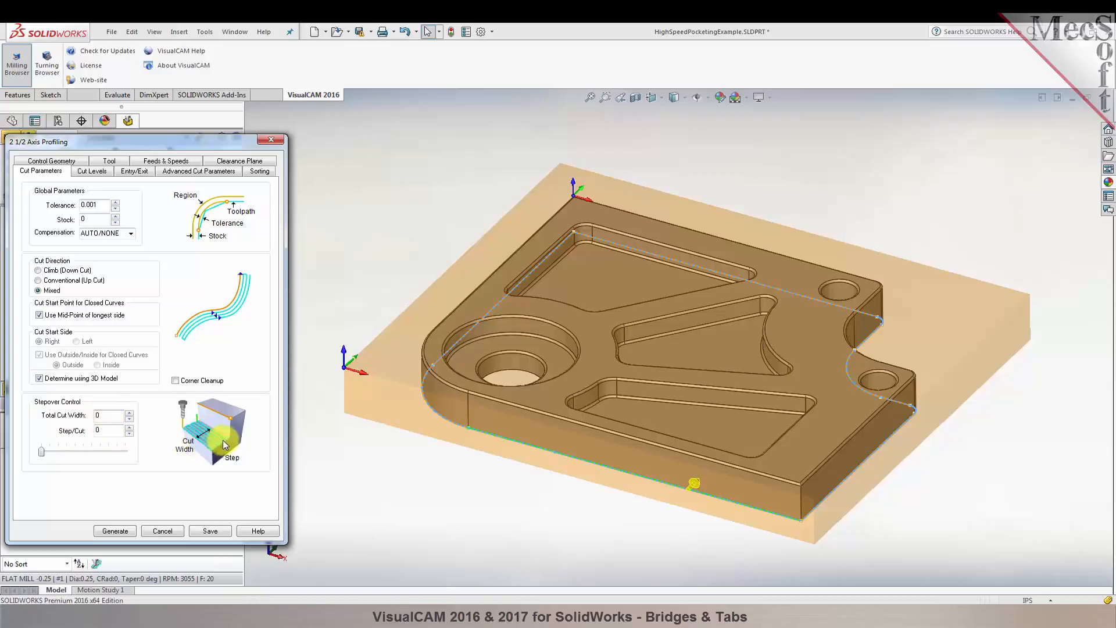
pyautogui.moveTo(437, 420)
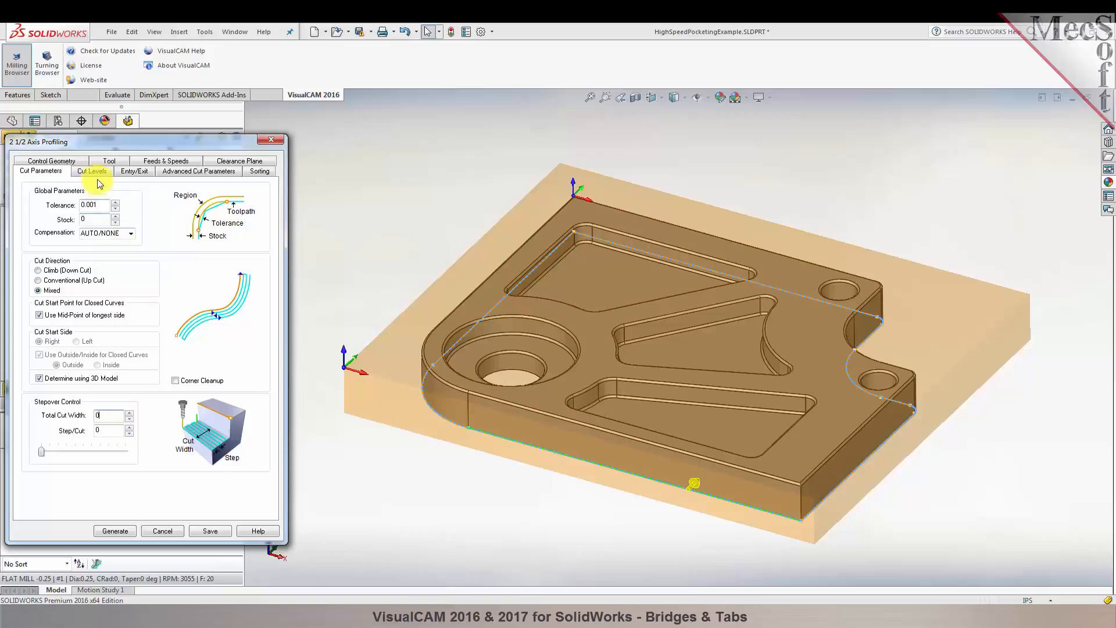
# Set the cut levels to 0.5 total depth and 0.25 per cut, with cut geometry at the bottom.
pyautogui.click(91, 171)
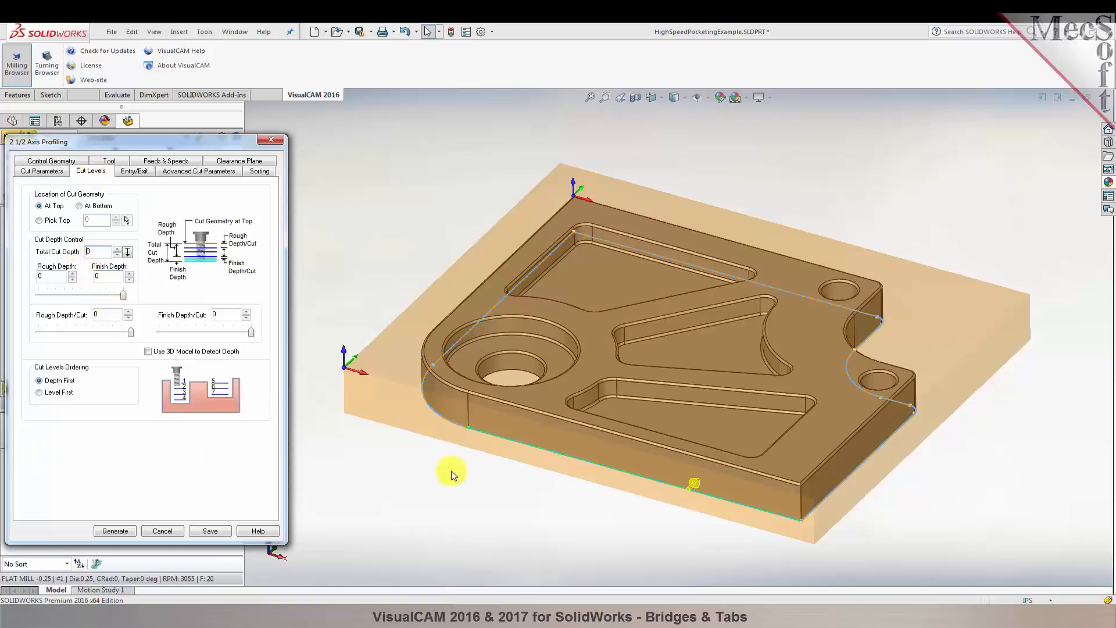
pyautogui.moveTo(96, 197)
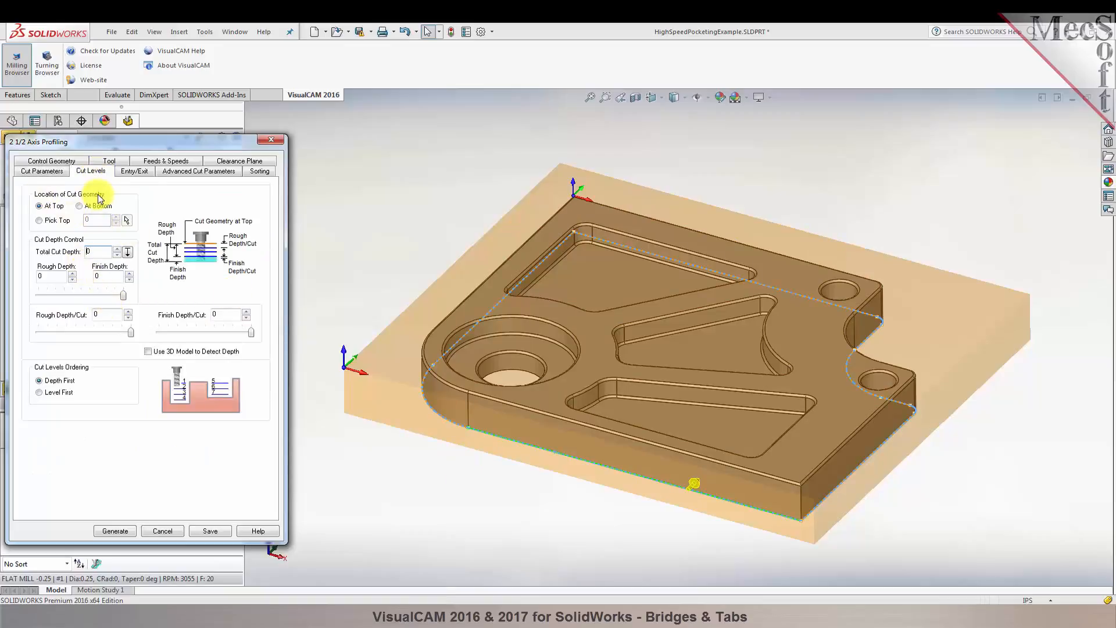
pyautogui.click(80, 205)
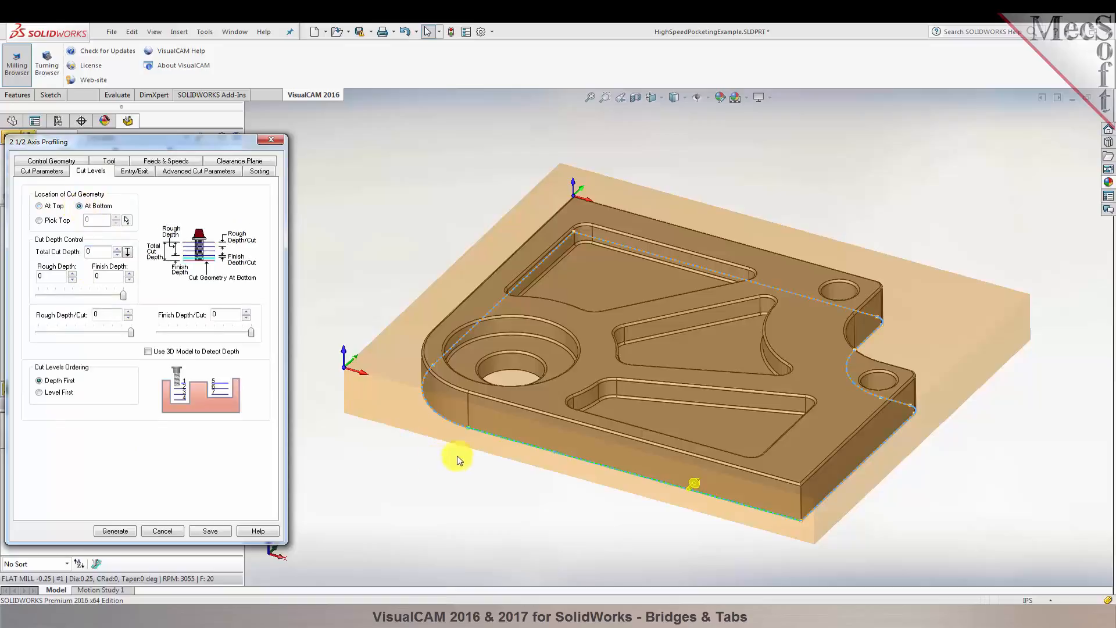
pyautogui.moveTo(599, 468)
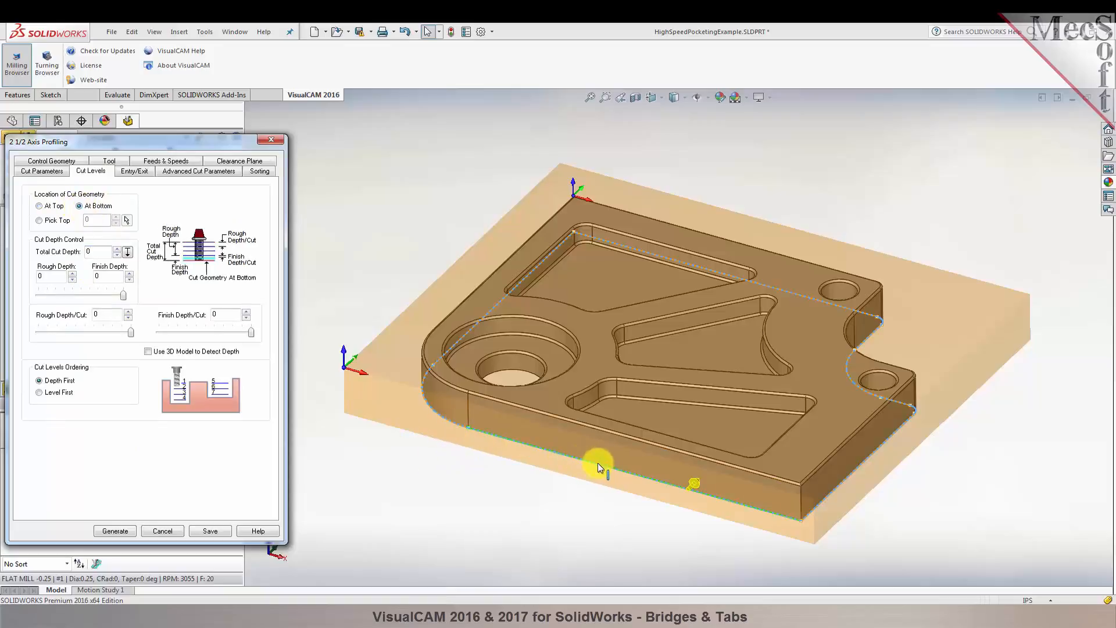
pyautogui.moveTo(473, 435)
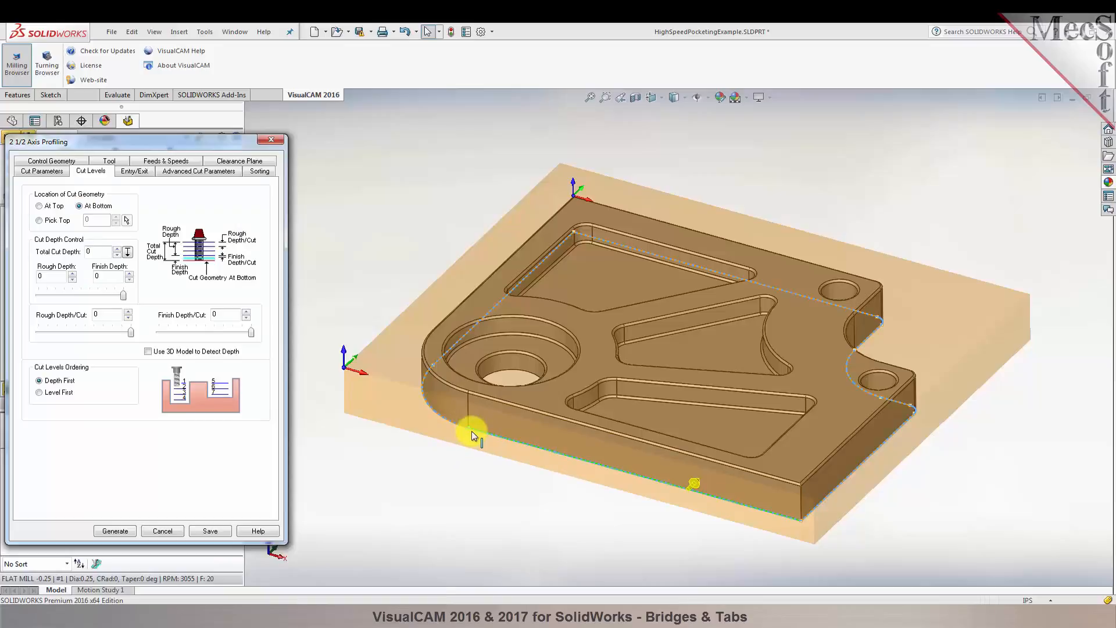
pyautogui.moveTo(127, 199)
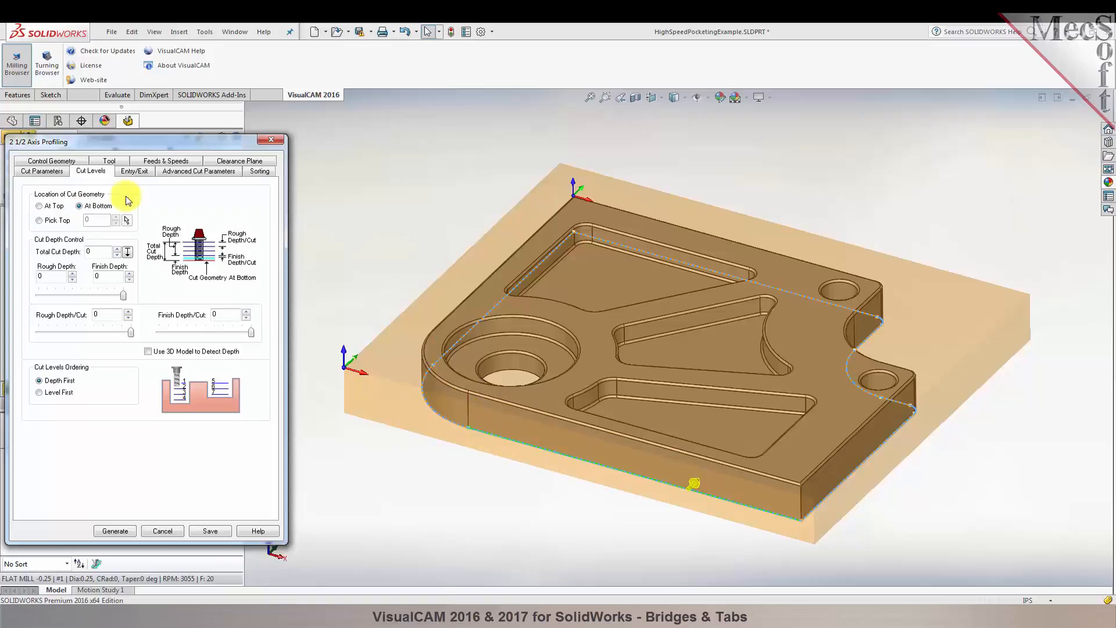
pyautogui.moveTo(57, 253)
pyautogui.write('.5')
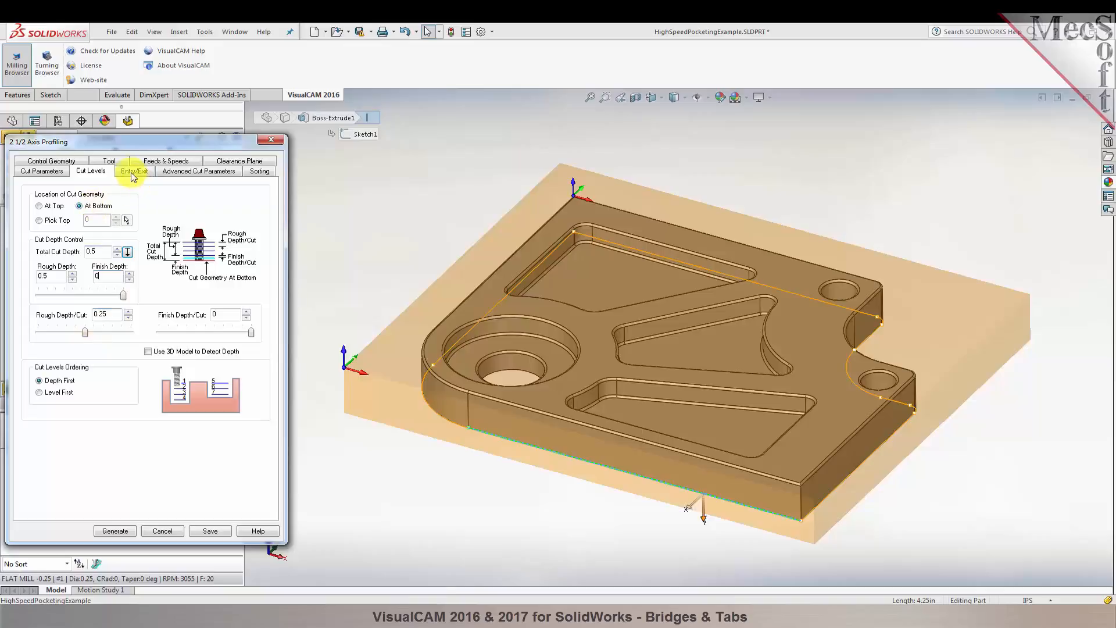
# Show the Entry/Exit motion settings of the profiling operation.
pyautogui.click(133, 170)
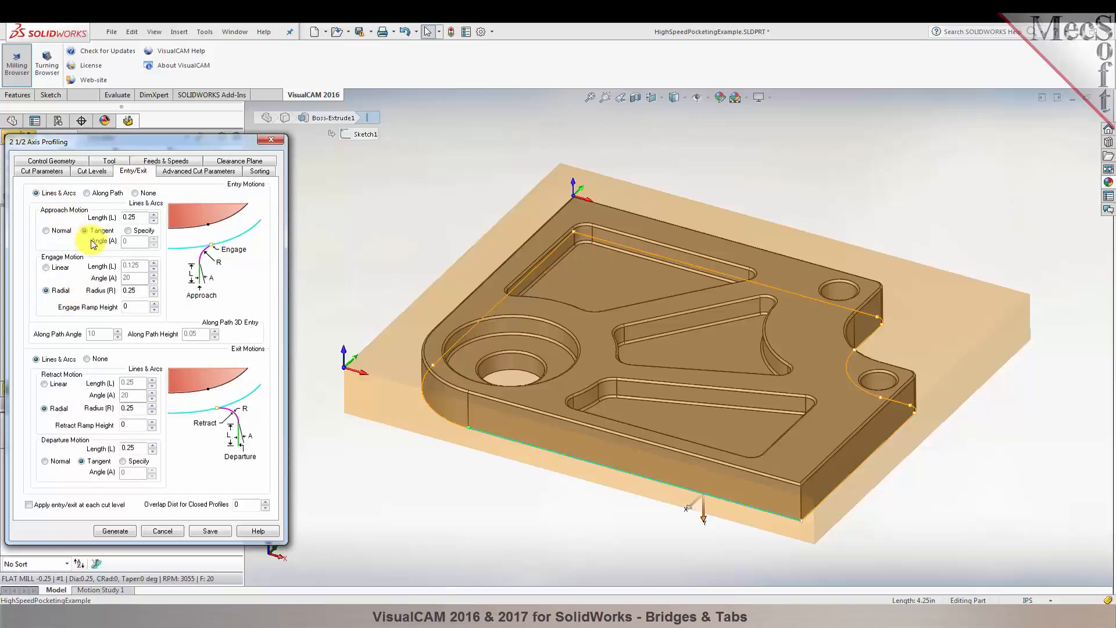
pyautogui.moveTo(241, 462)
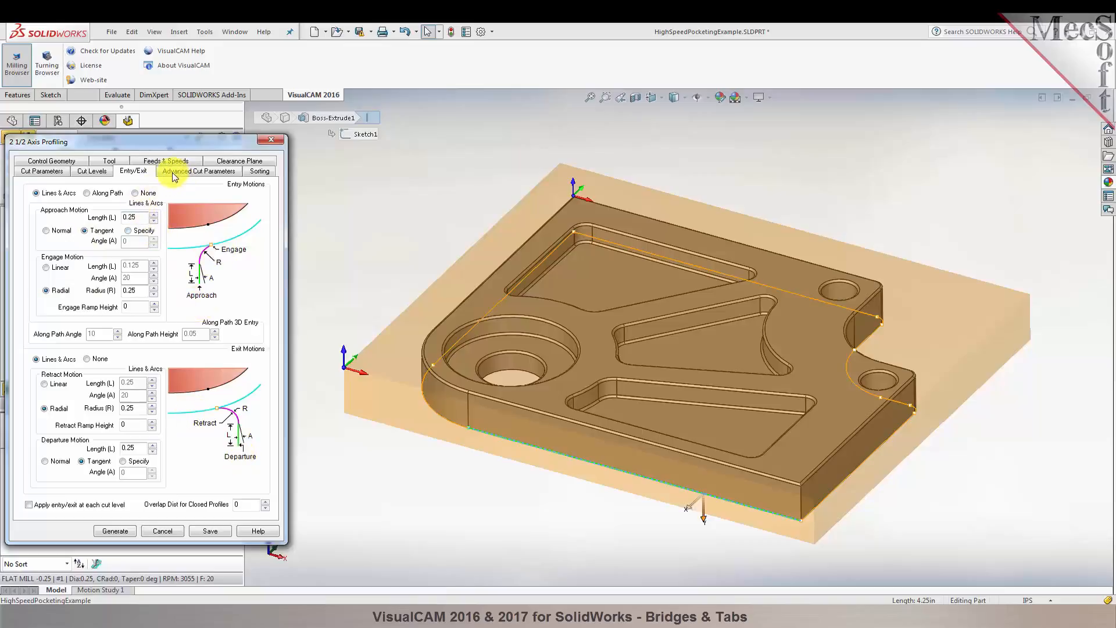
# Keep arc fitting on and set its tolerance to 0.002 in Advanced Cut Parameters.
pyautogui.click(197, 171)
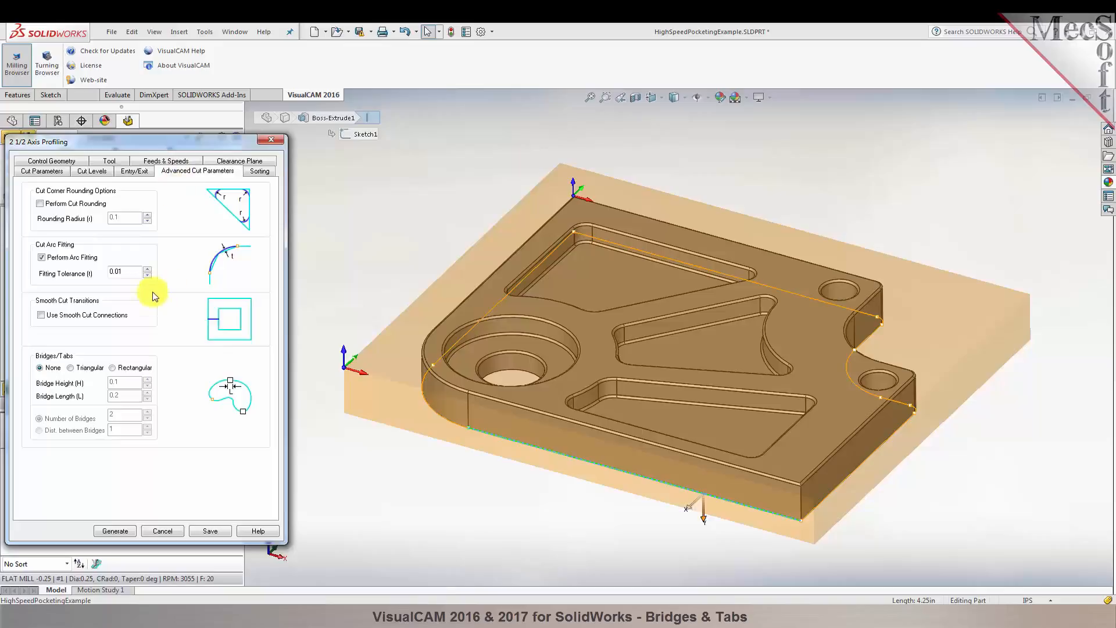
pyautogui.click(41, 257)
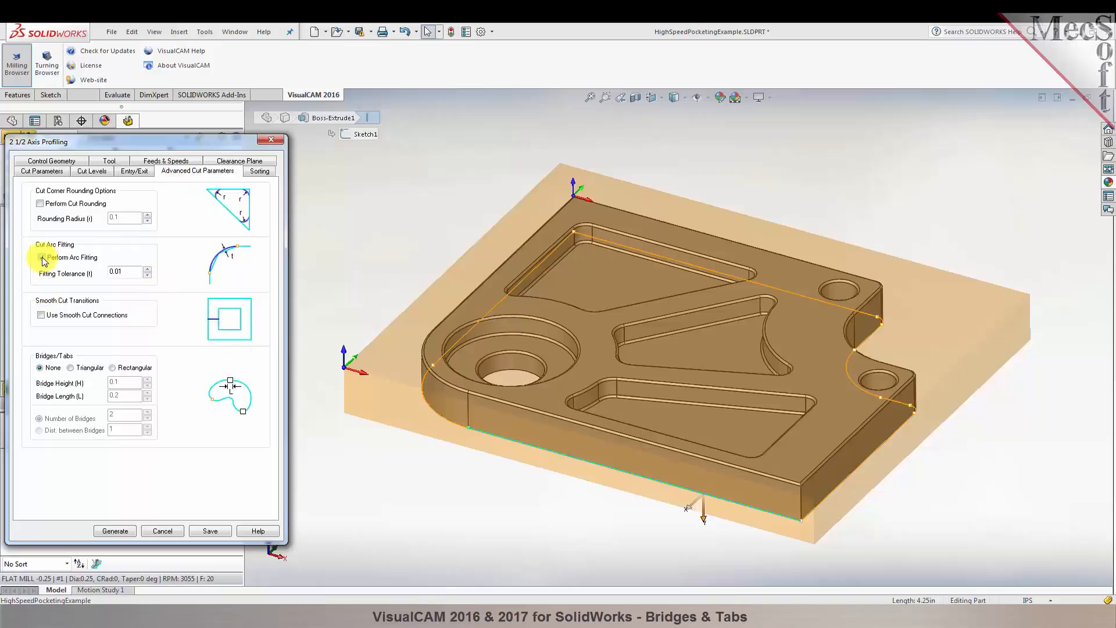
pyautogui.click(41, 257)
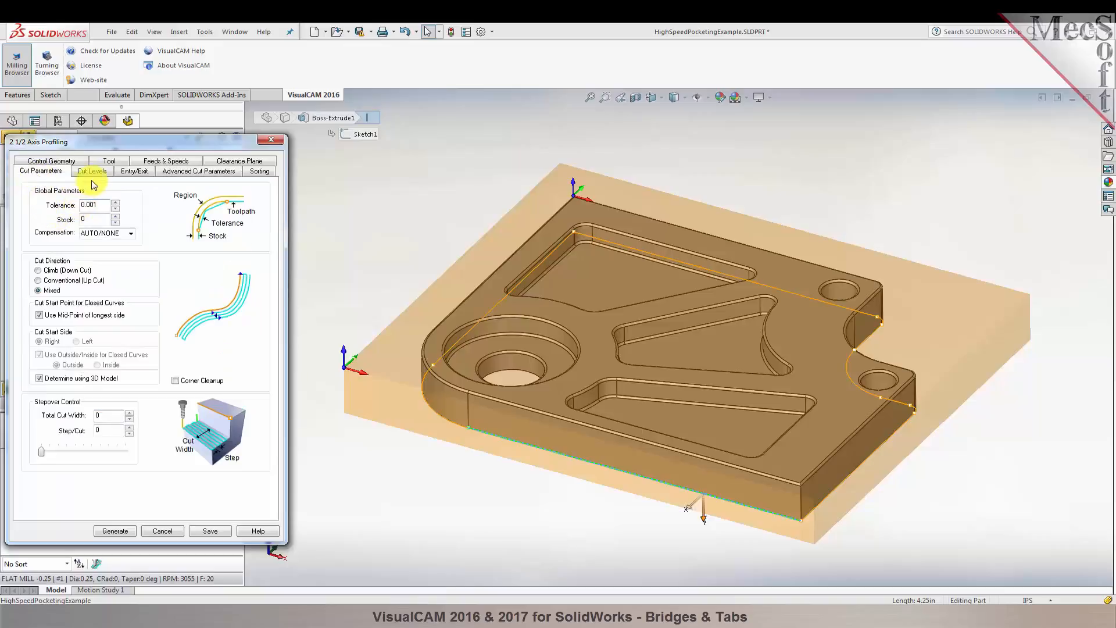
pyautogui.click(197, 171)
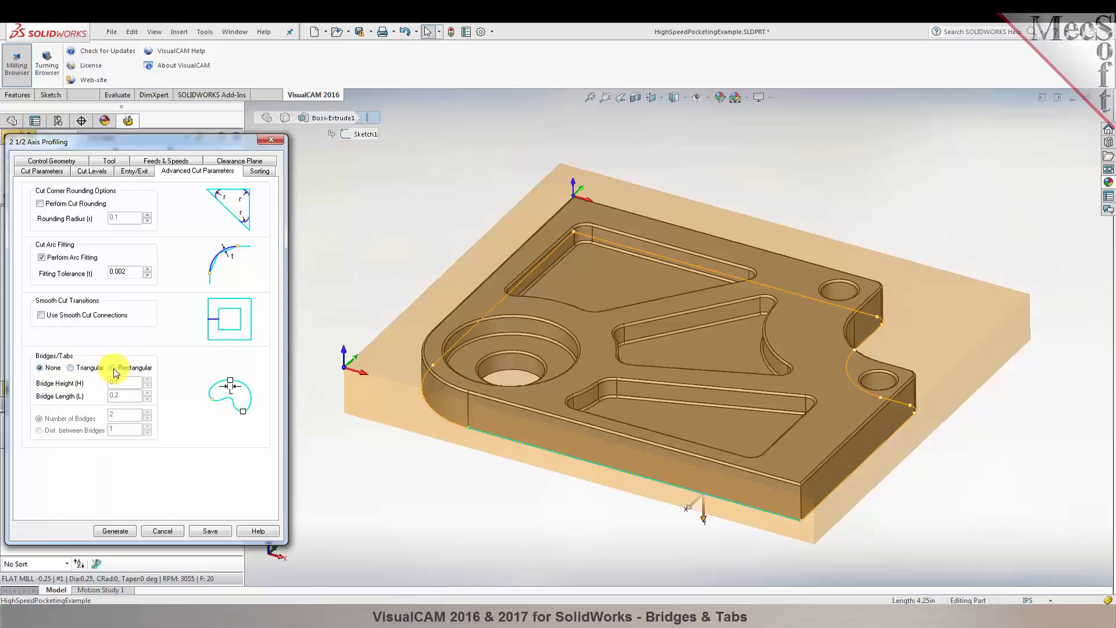
# Choose rectangular bridges: 4 tabs, 0.125 high and 0.25 long.
pyautogui.click(111, 367)
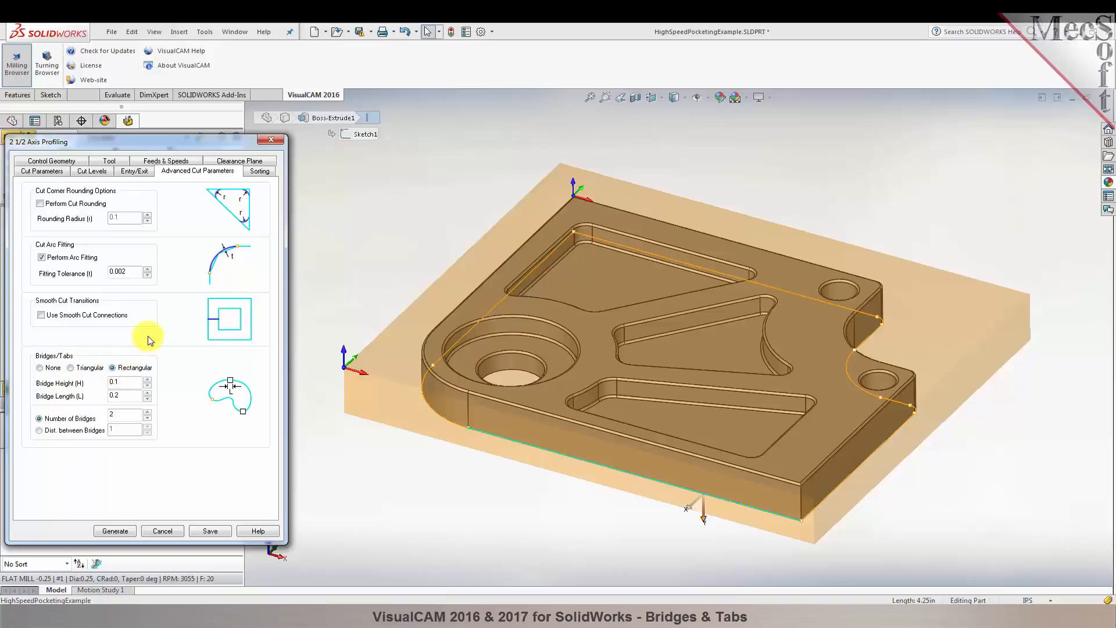
pyautogui.click(147, 413)
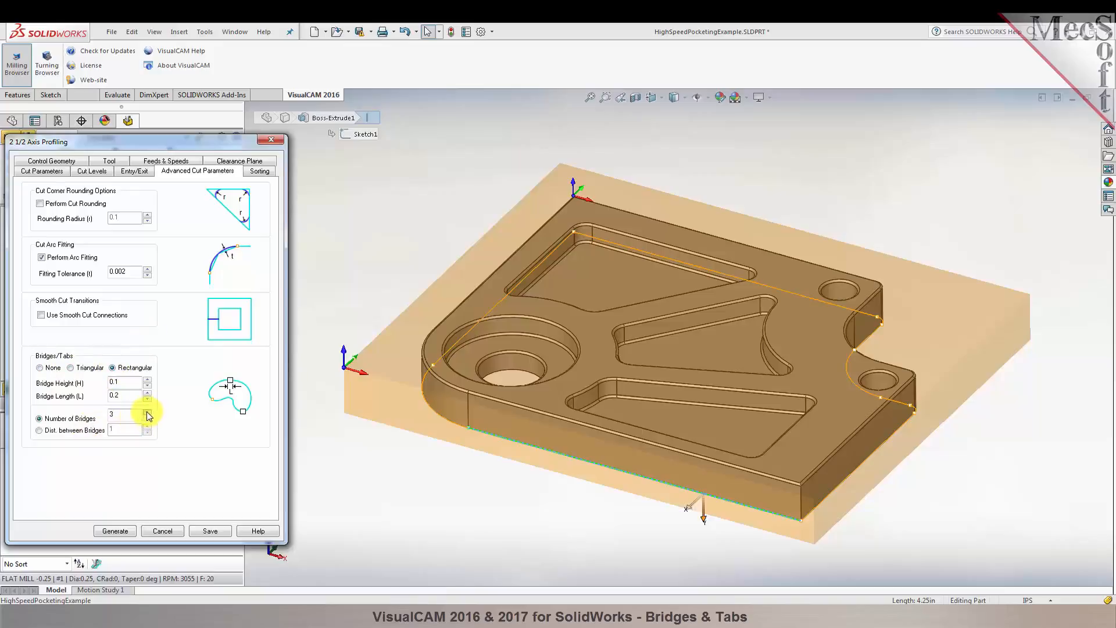
pyautogui.click(147, 413)
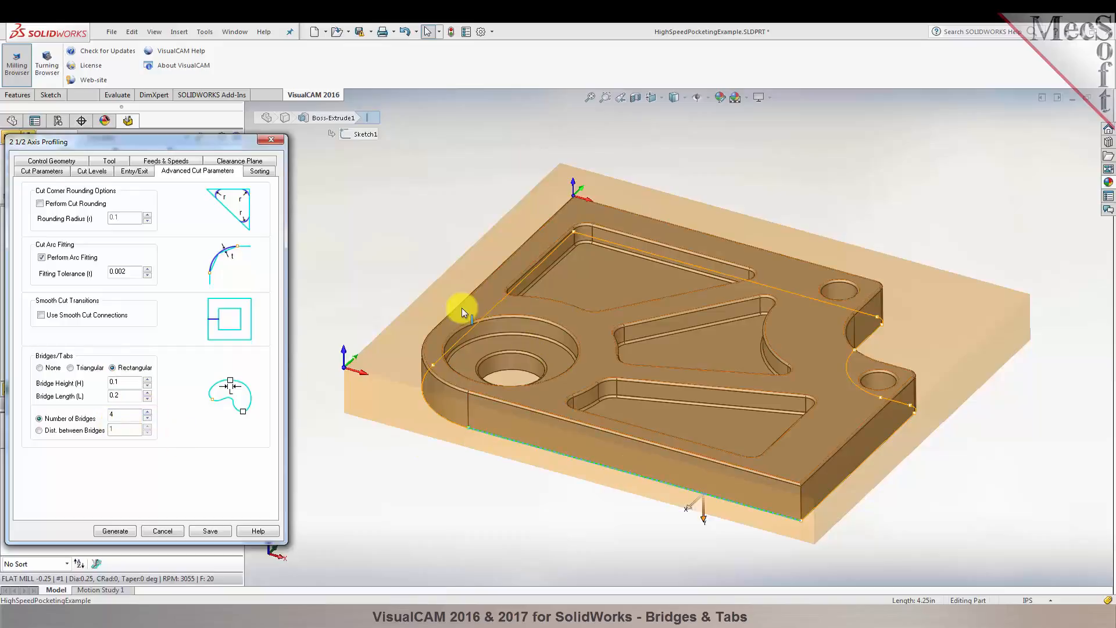
pyautogui.click(458, 340)
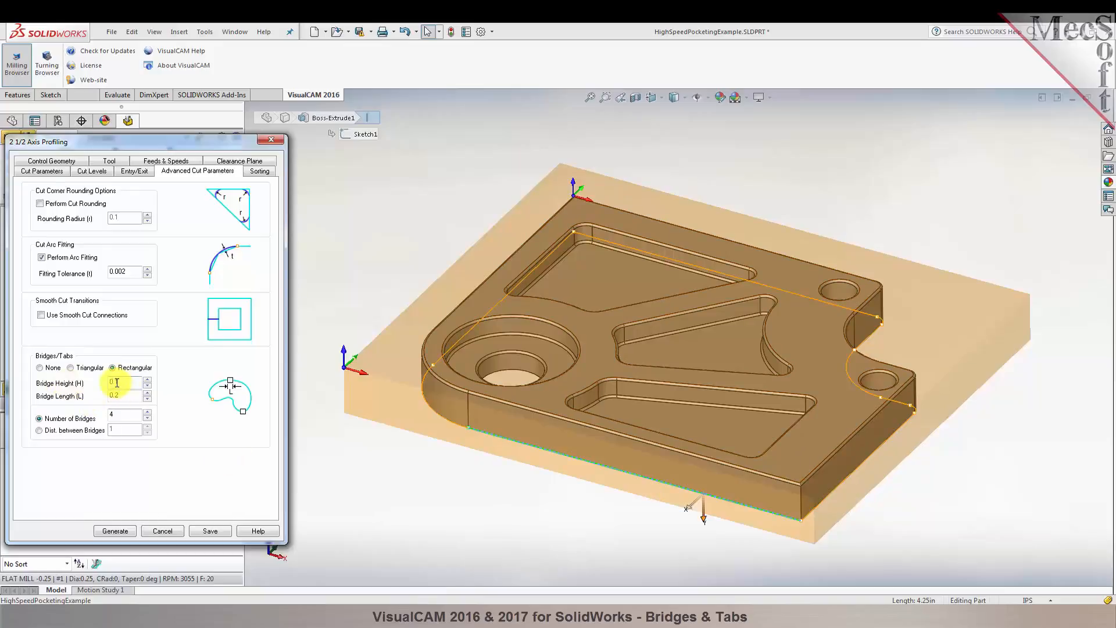
pyautogui.click(122, 383)
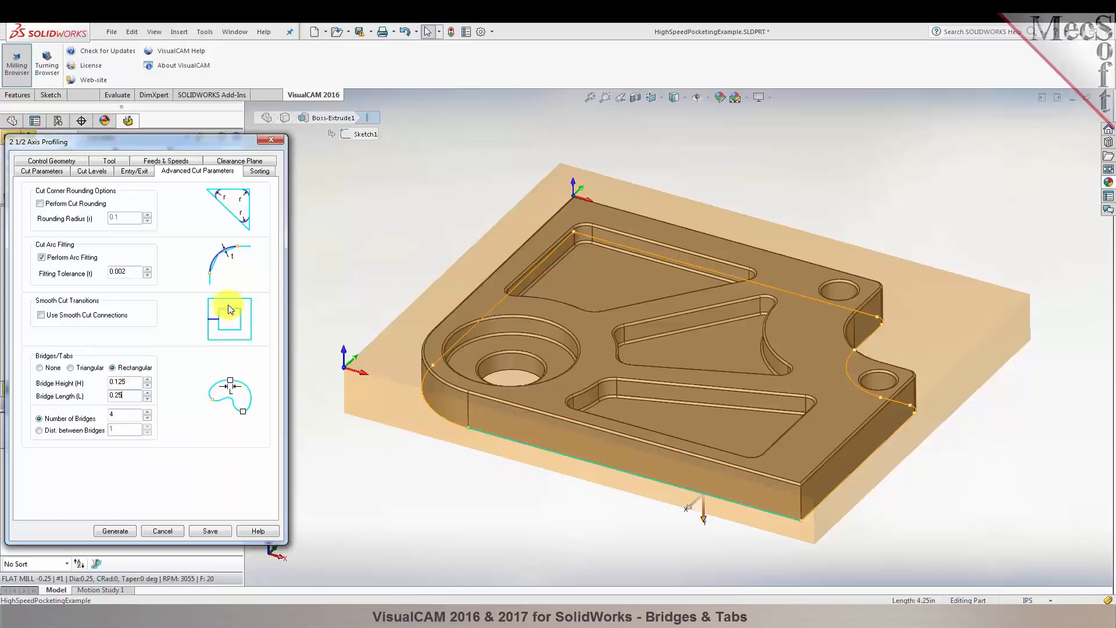
# Generate the profiling toolpath and make it visible on the model.
pyautogui.click(114, 531)
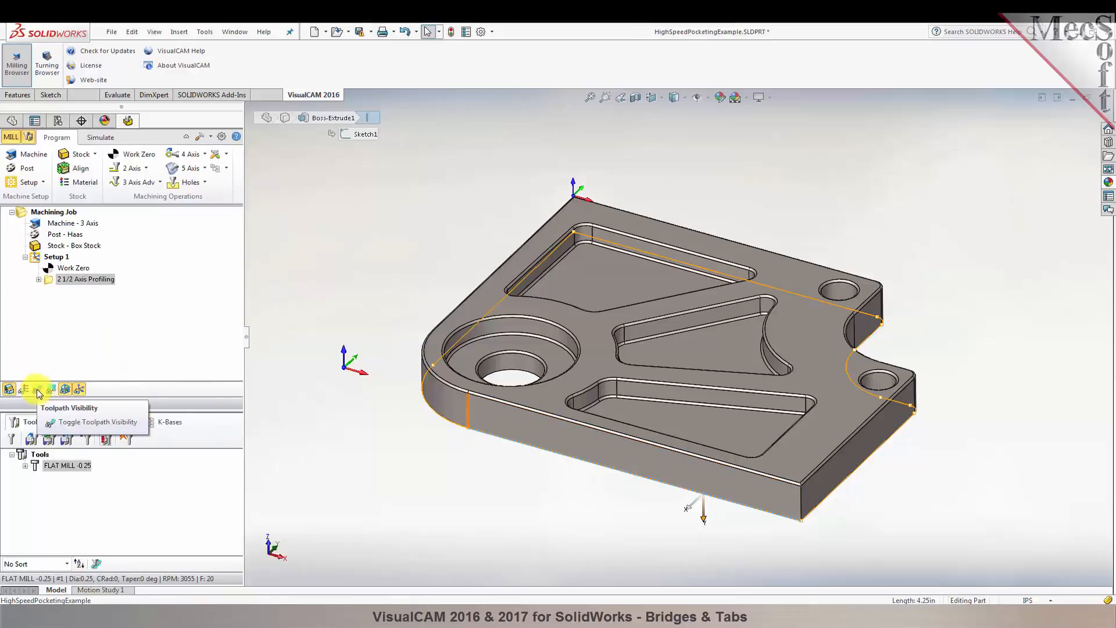
pyautogui.click(37, 389)
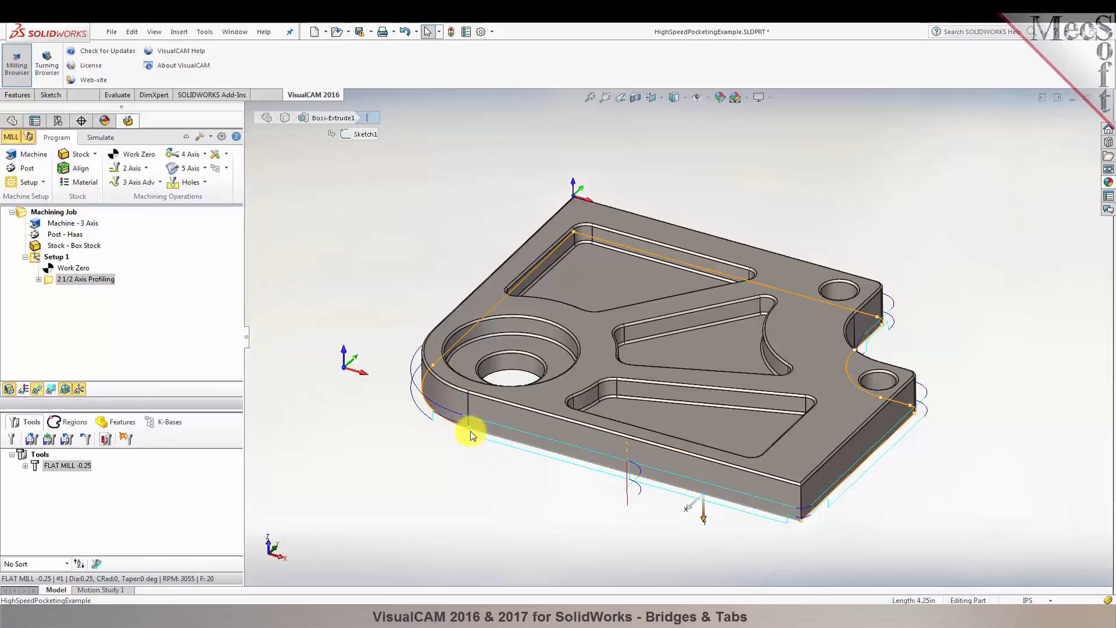
pyautogui.moveTo(107, 209)
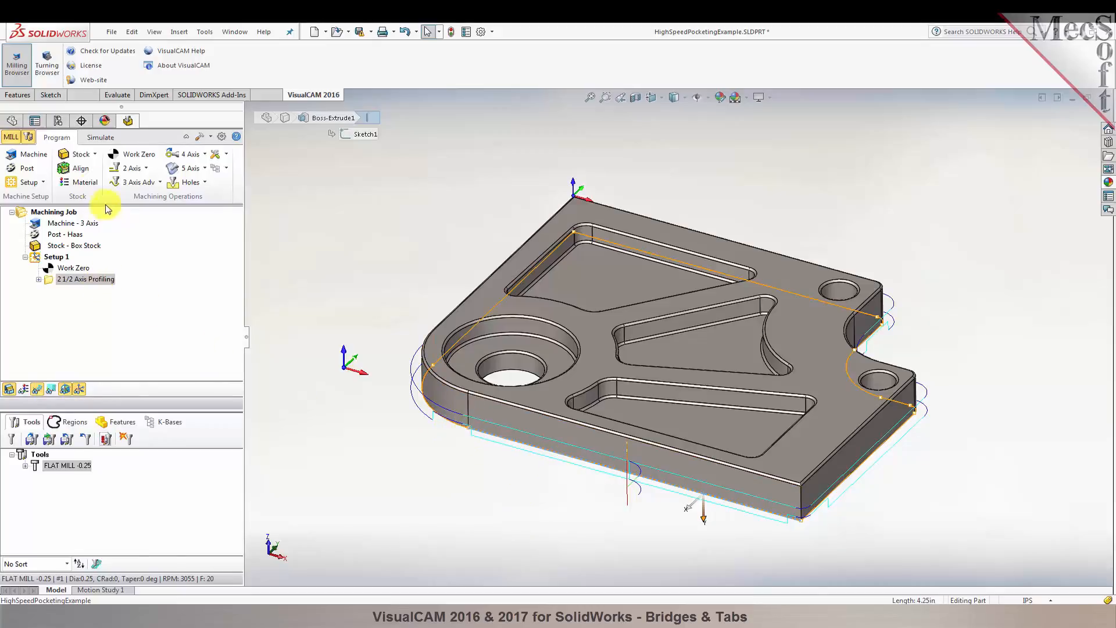
# Play the cutting simulation of the profiling toolpath on the stock from the Simulate tab.
pyautogui.click(99, 136)
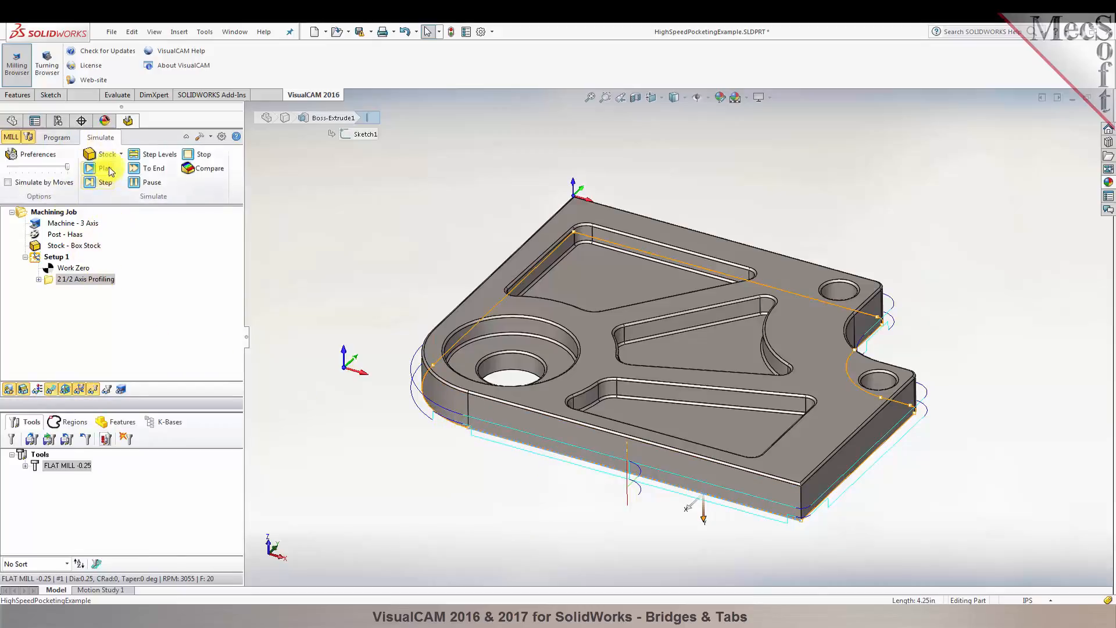
pyautogui.click(104, 168)
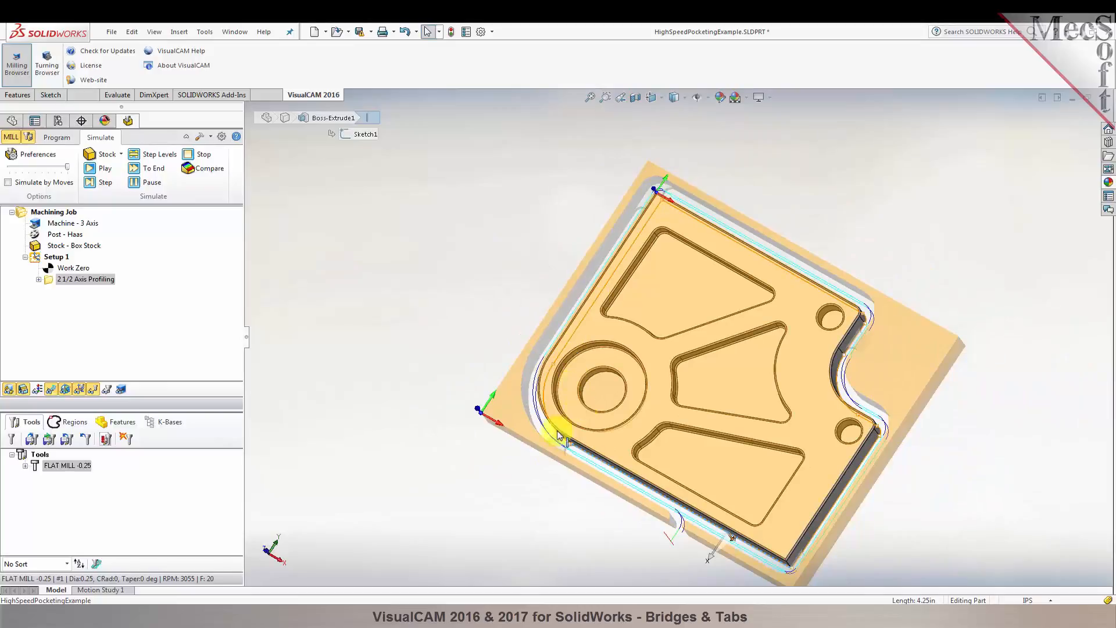
pyautogui.moveTo(794, 566)
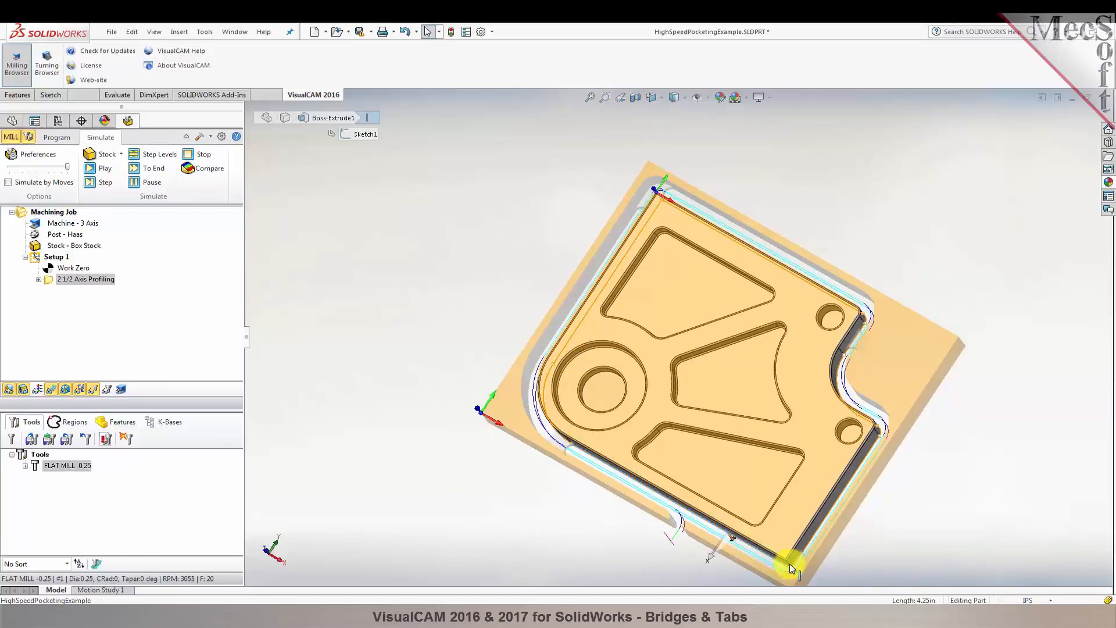
pyautogui.moveTo(865, 339)
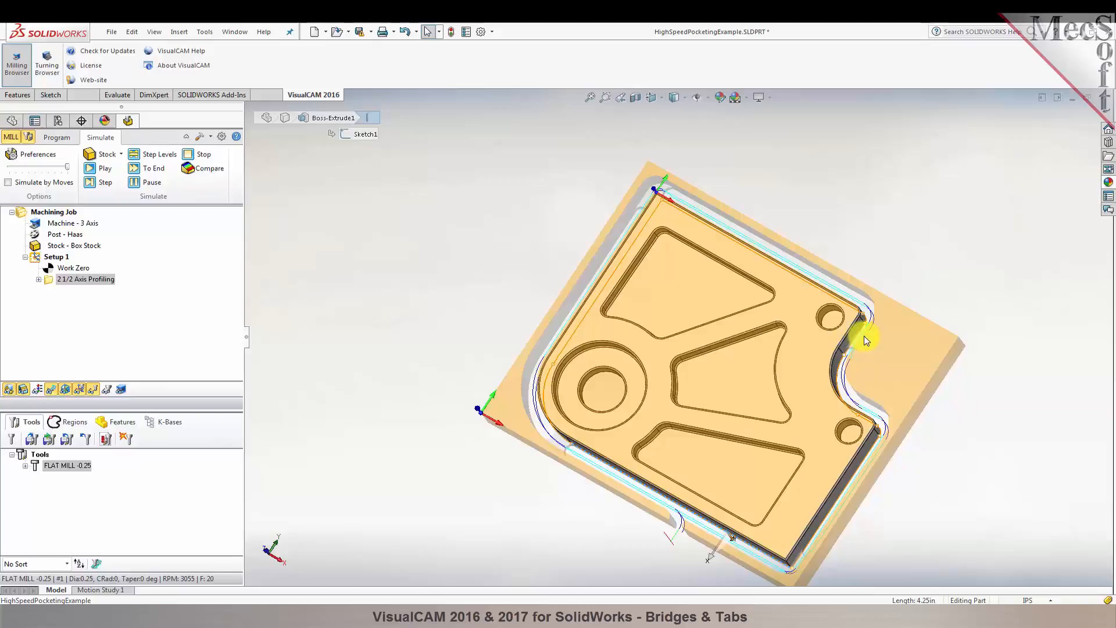
pyautogui.moveTo(84, 297)
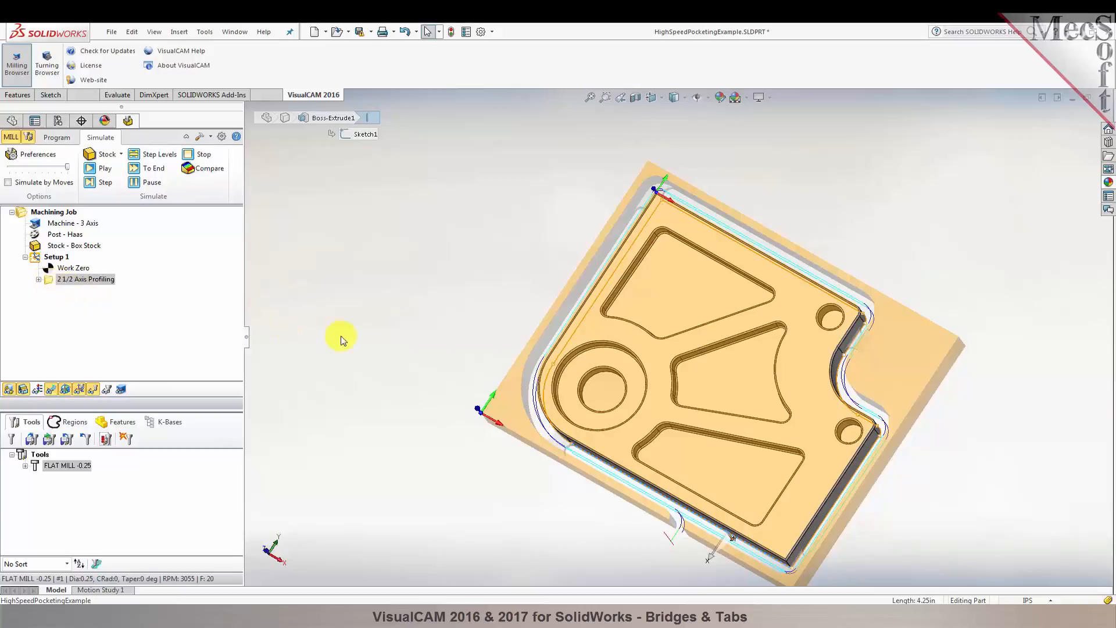
pyautogui.moveTo(573, 368)
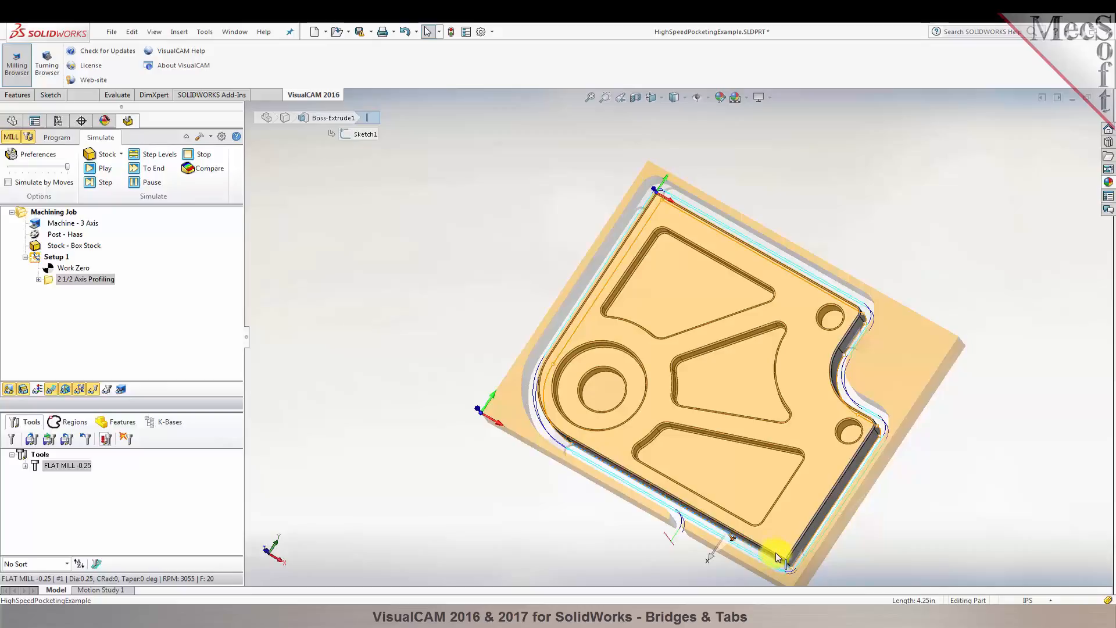
pyautogui.moveTo(767, 329)
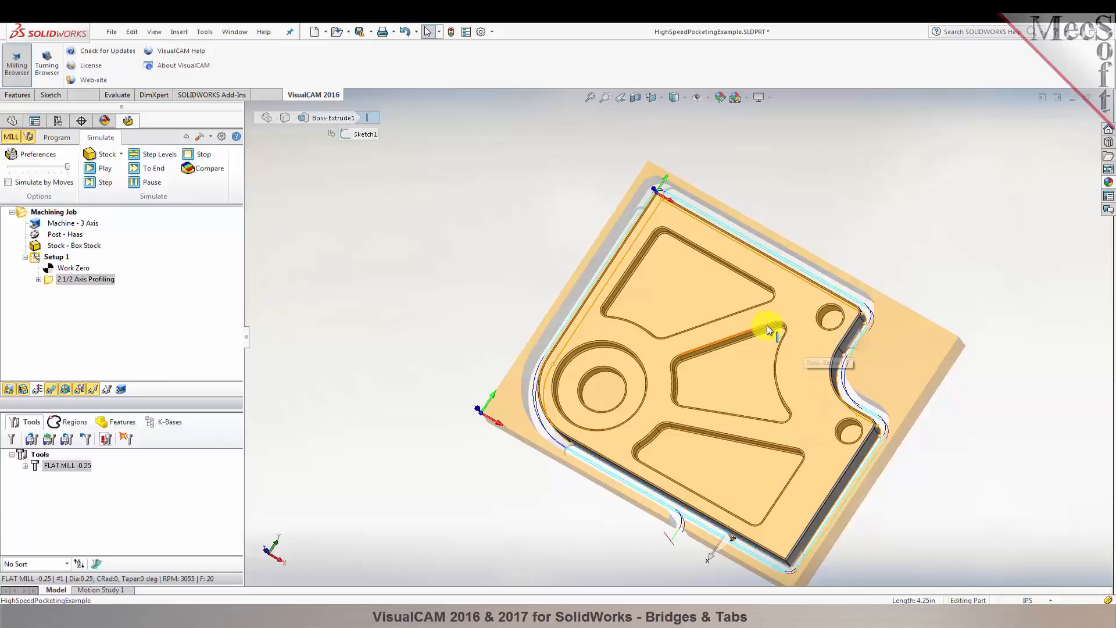
pyautogui.moveTo(768, 331)
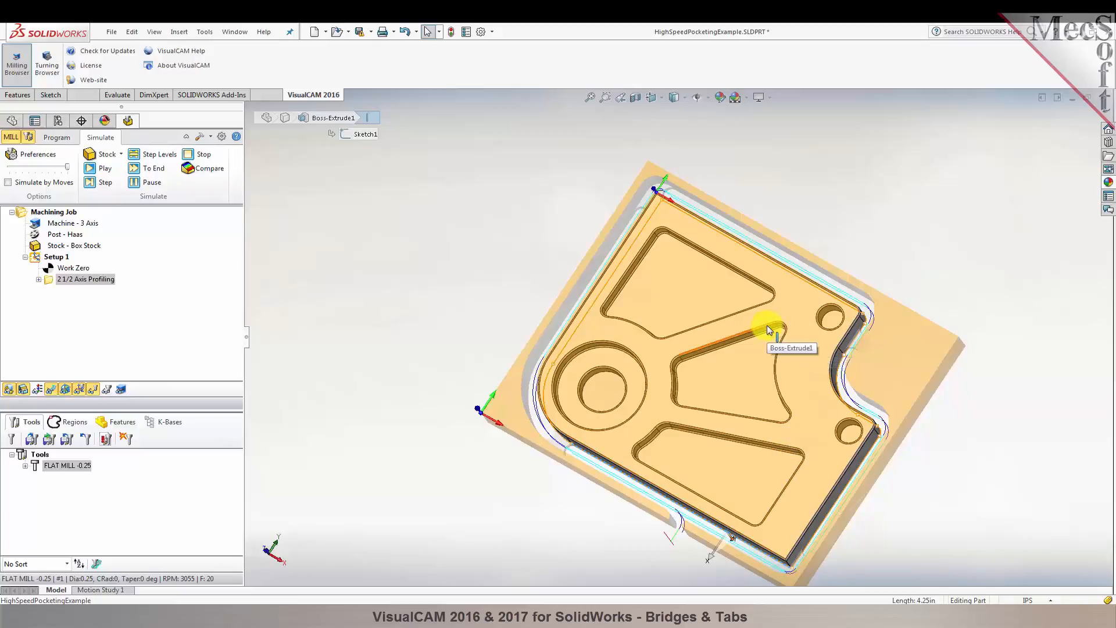
pyautogui.moveTo(861, 344)
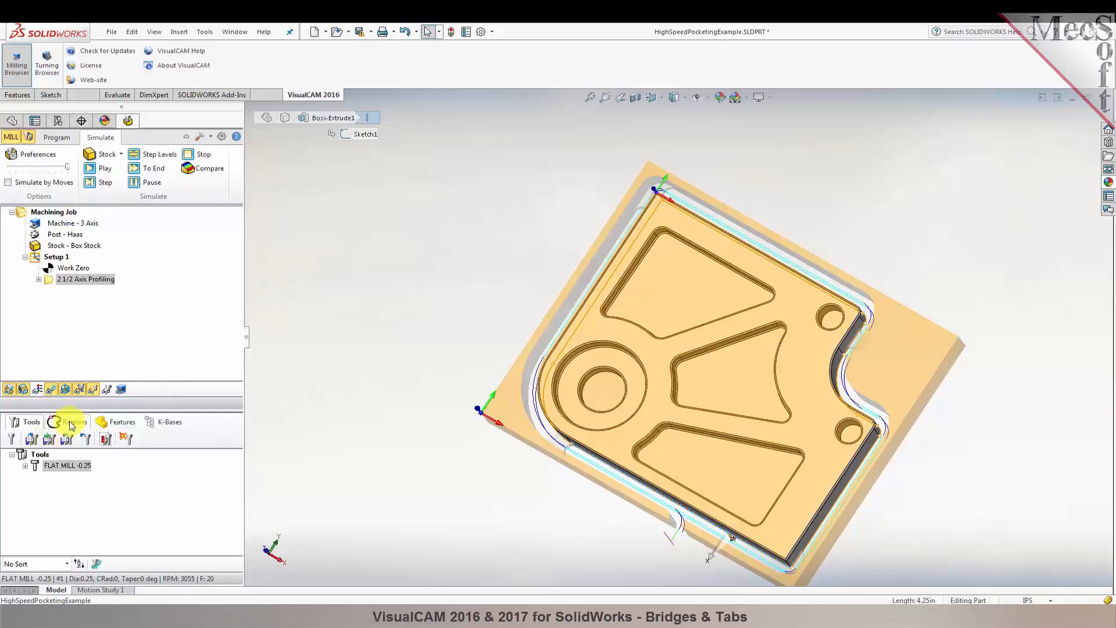
# Show the Regions list in the lower browser pane.
pyautogui.click(74, 421)
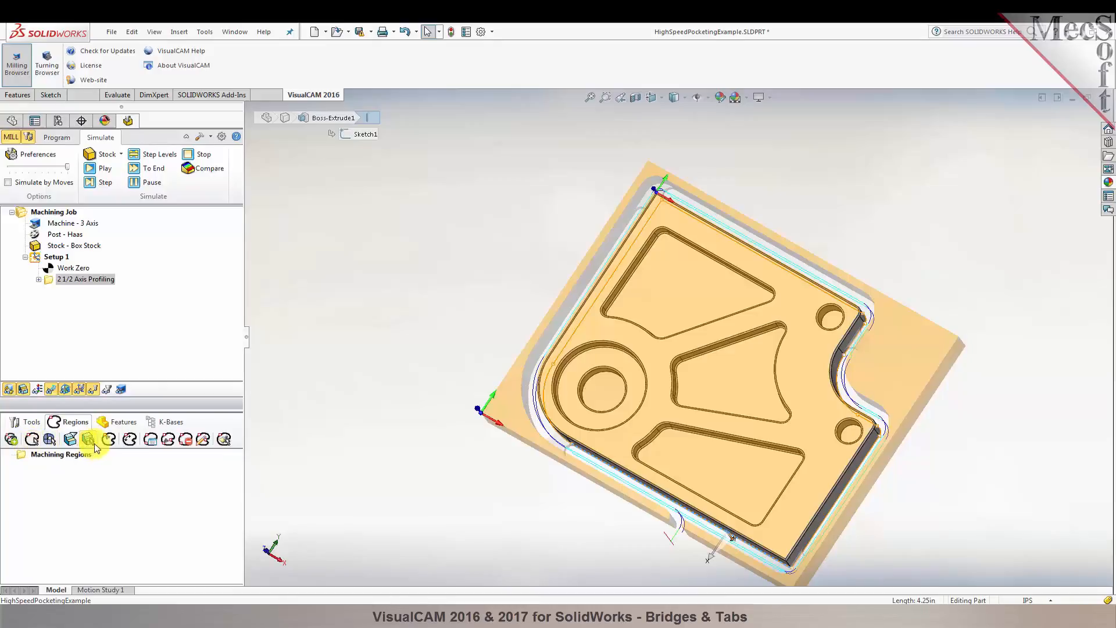
pyautogui.moveTo(168, 439)
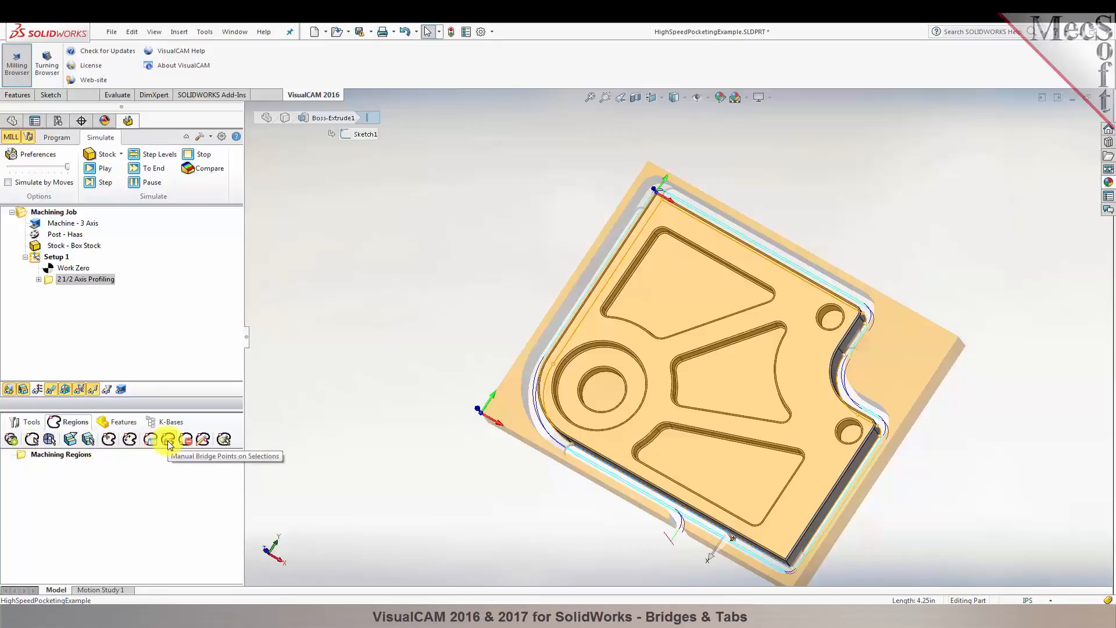